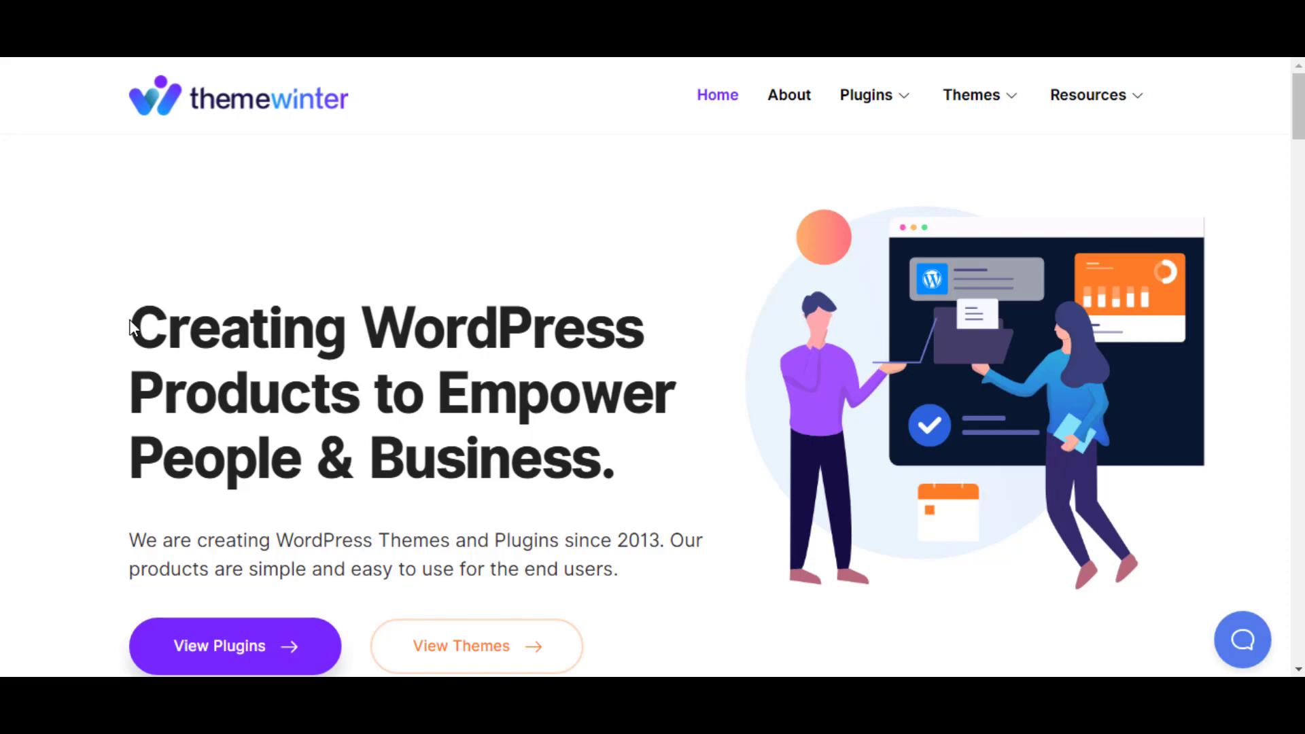
Step: Search plugins for 'Shipday', then install and activate the Shipday local delivery plugin
{"action": "double_click", "coordinate": [238, 329]}
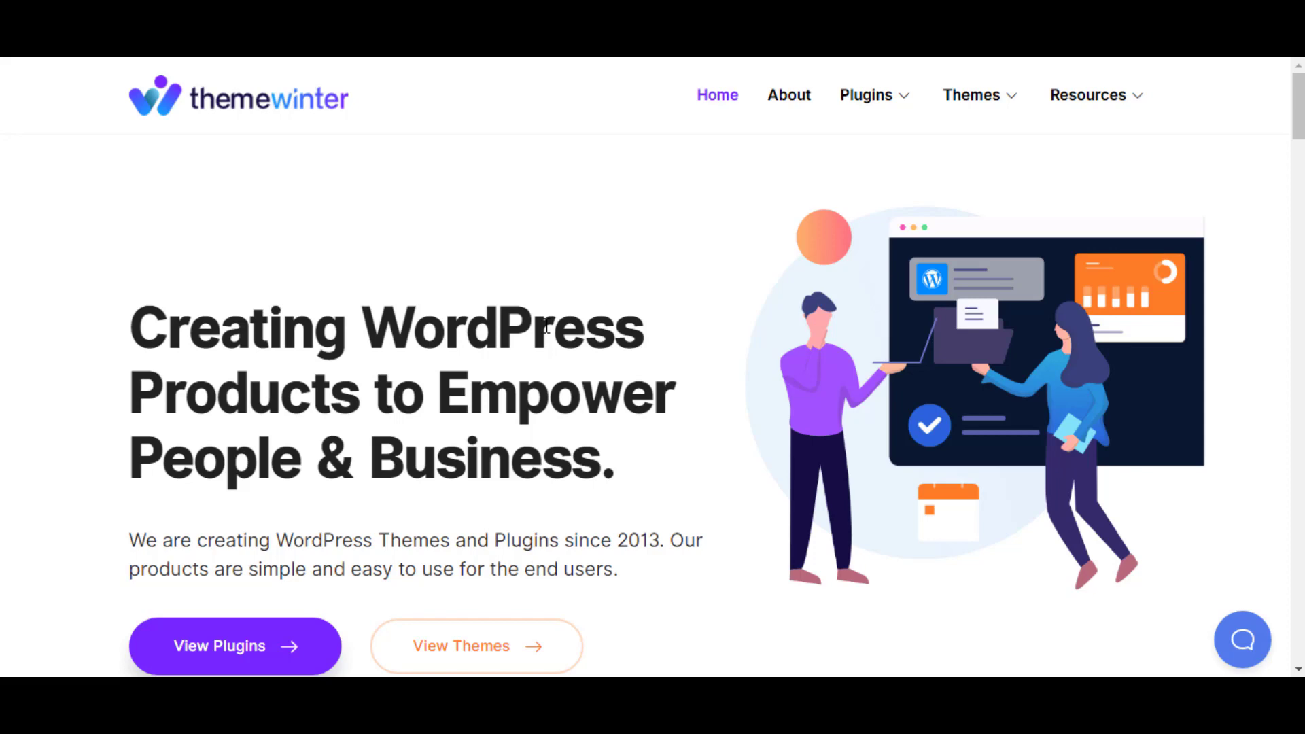
{"action": "mouse_move", "coordinate": [127, 325]}
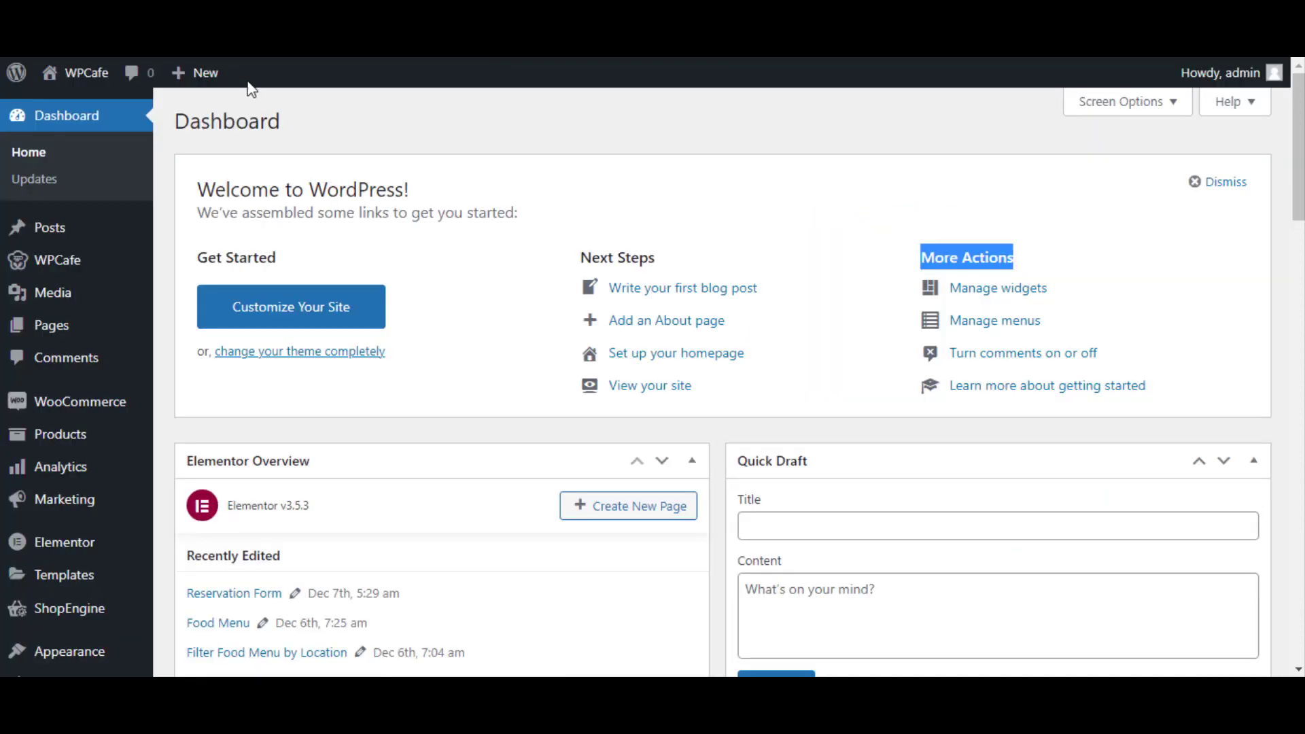
{"action": "mouse_move", "coordinate": [54, 519]}
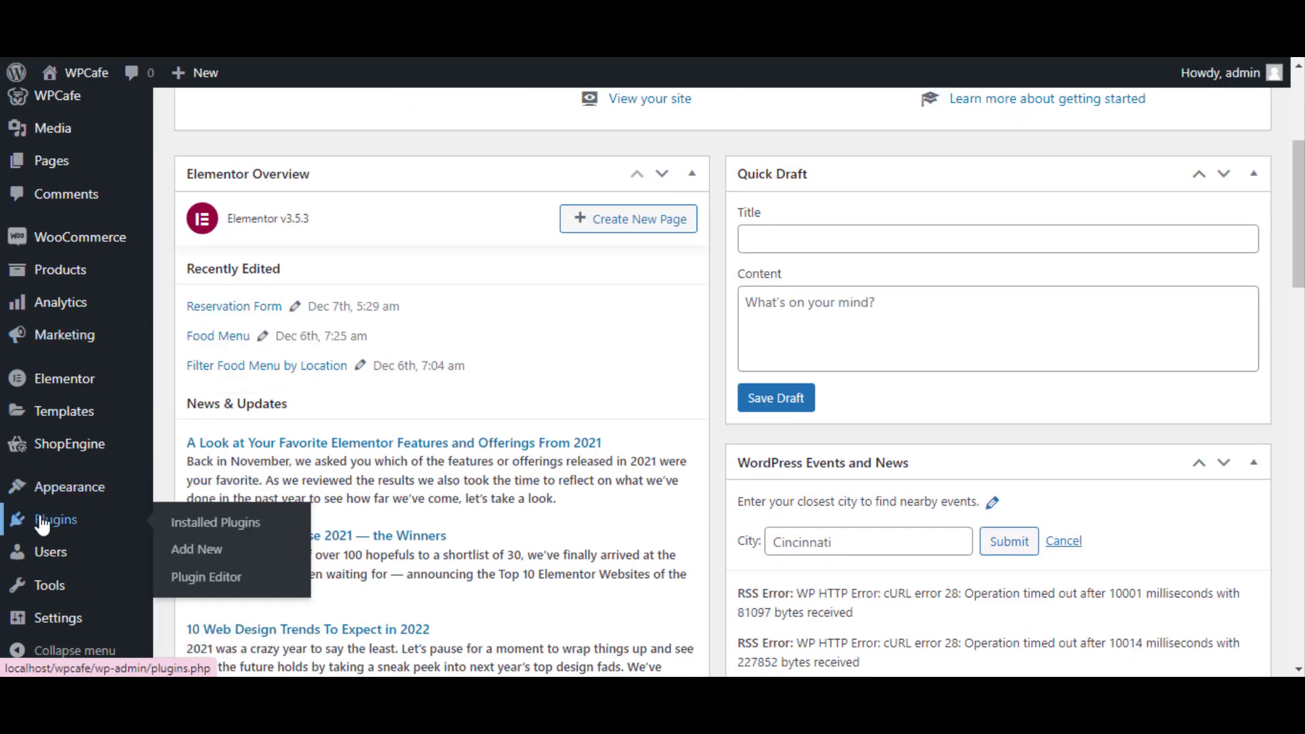
{"action": "left_click", "coordinate": [196, 549]}
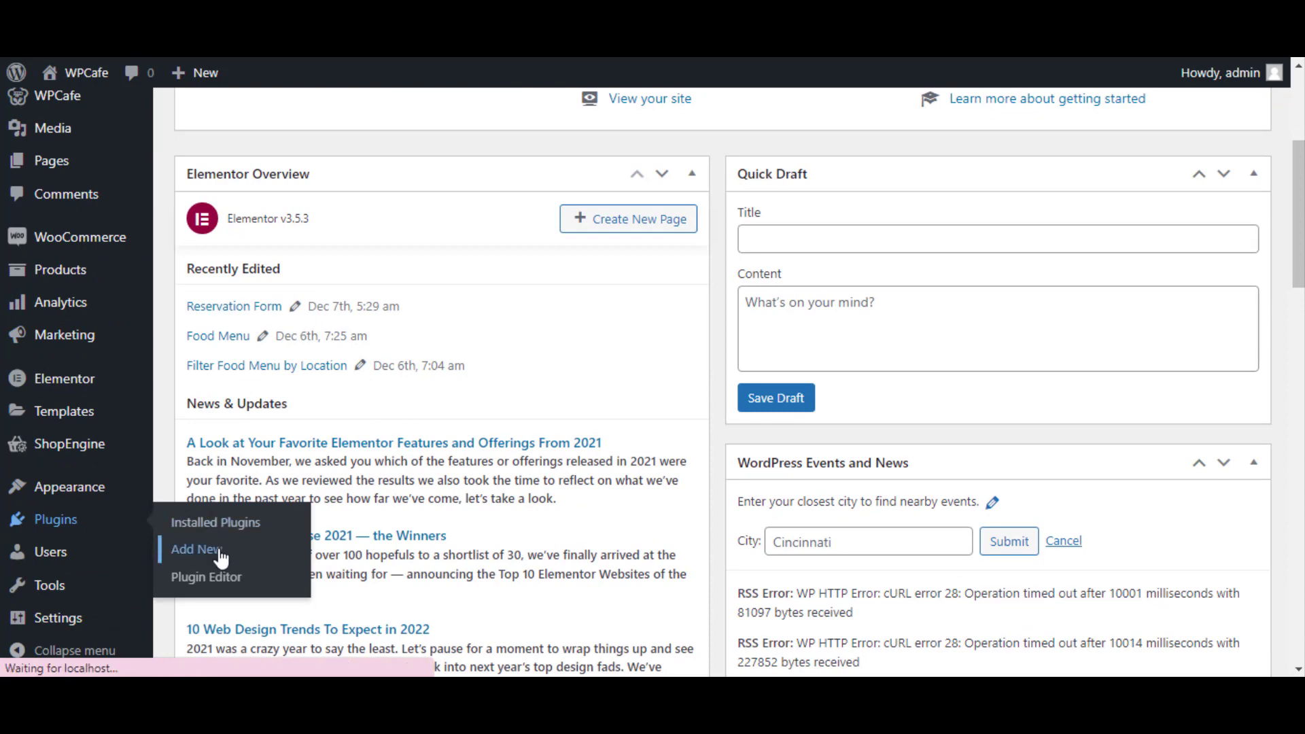
{"action": "left_click", "coordinate": [193, 549]}
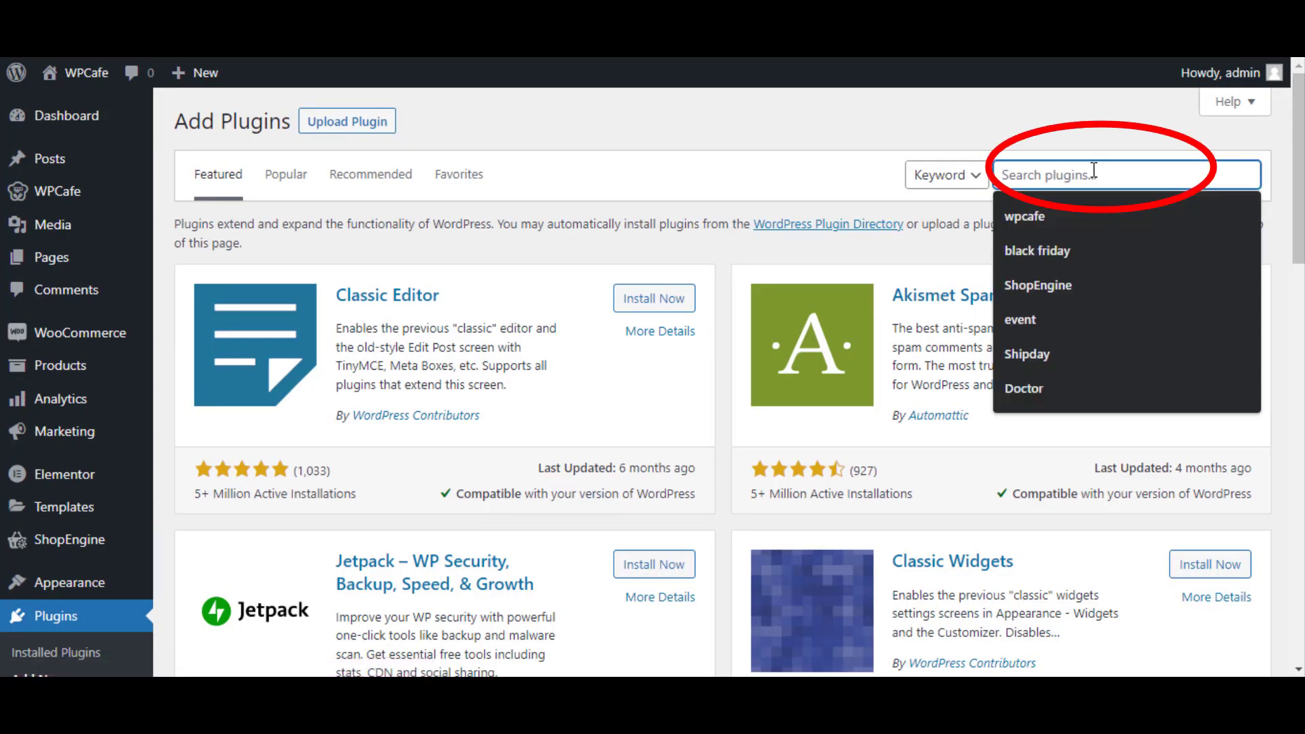
{"action": "type", "text": "Shipday"}
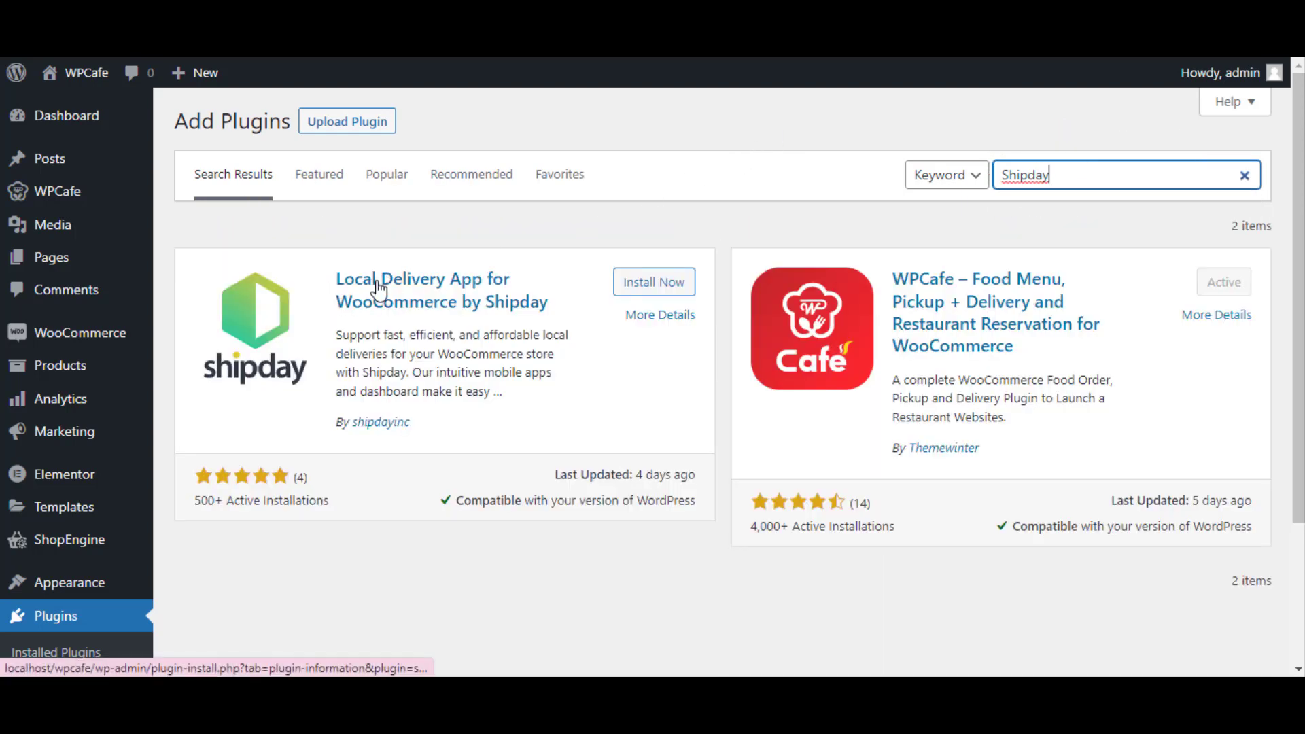
{"action": "left_click", "coordinate": [654, 281]}
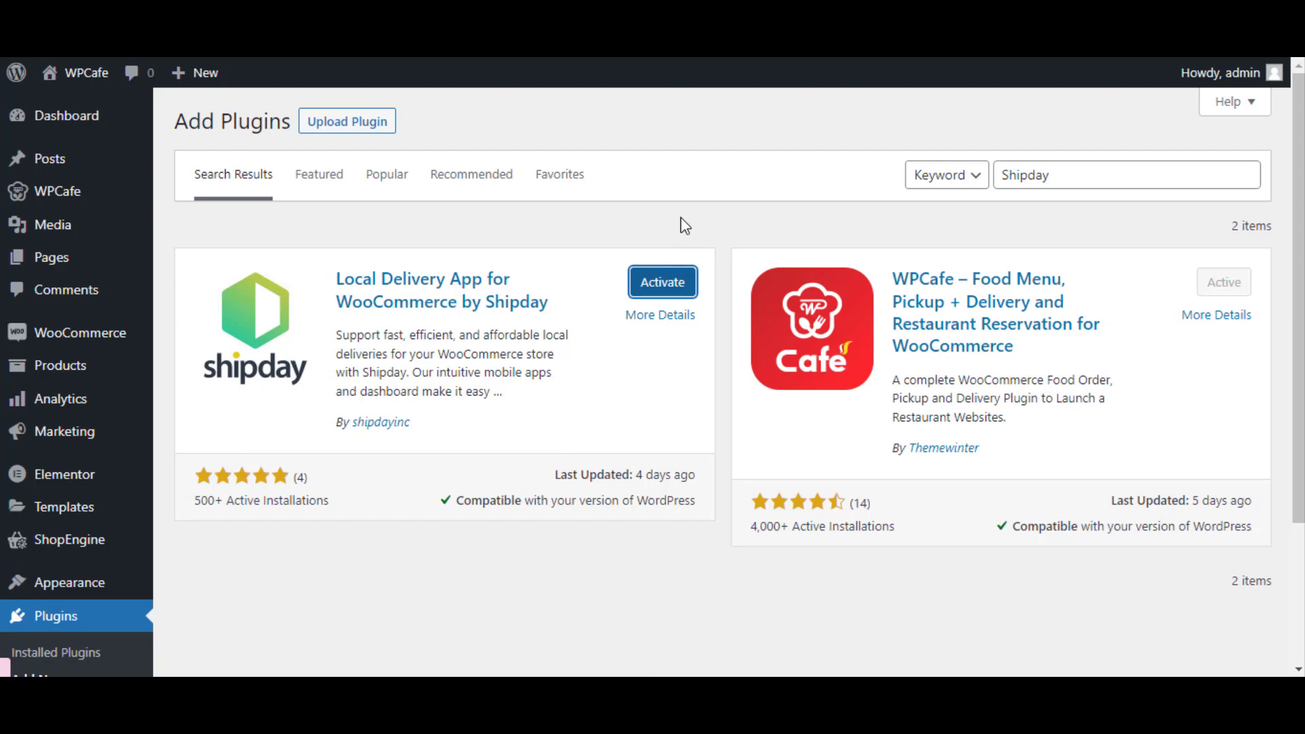
{"action": "left_click", "coordinate": [662, 281]}
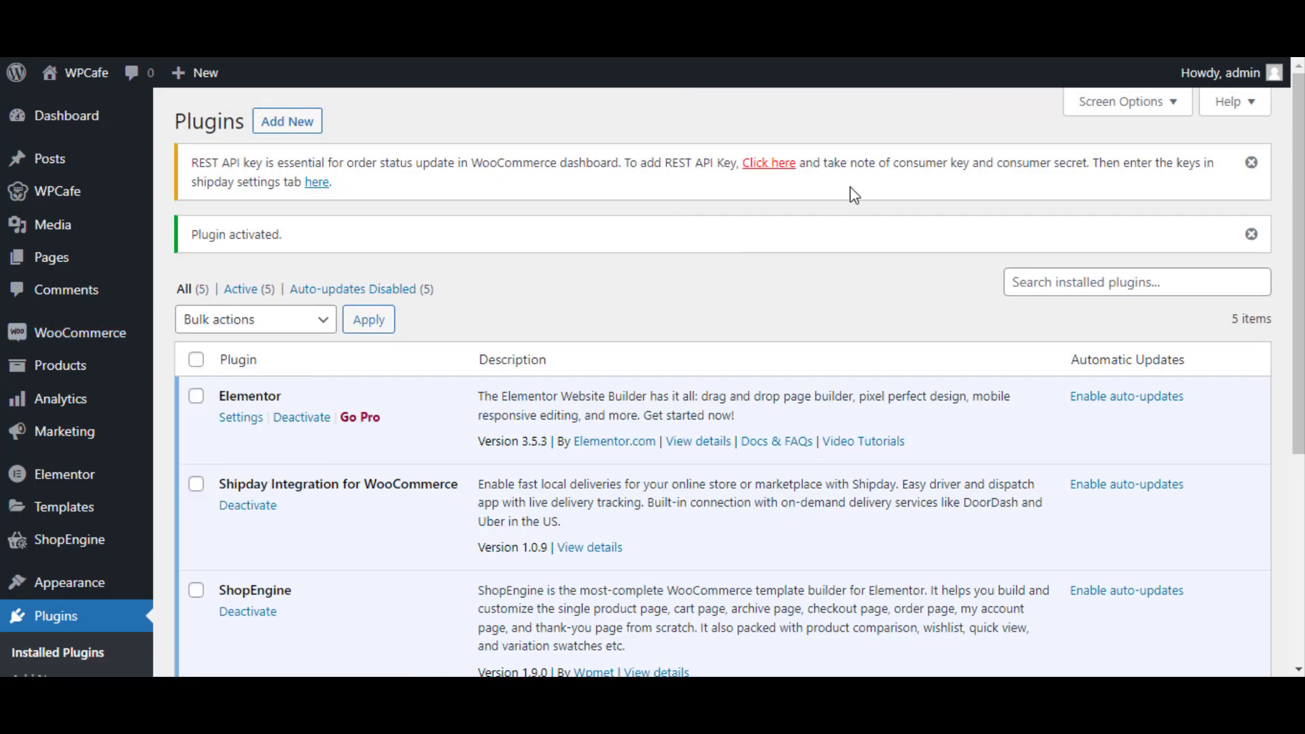
{"action": "mouse_move", "coordinate": [75, 333]}
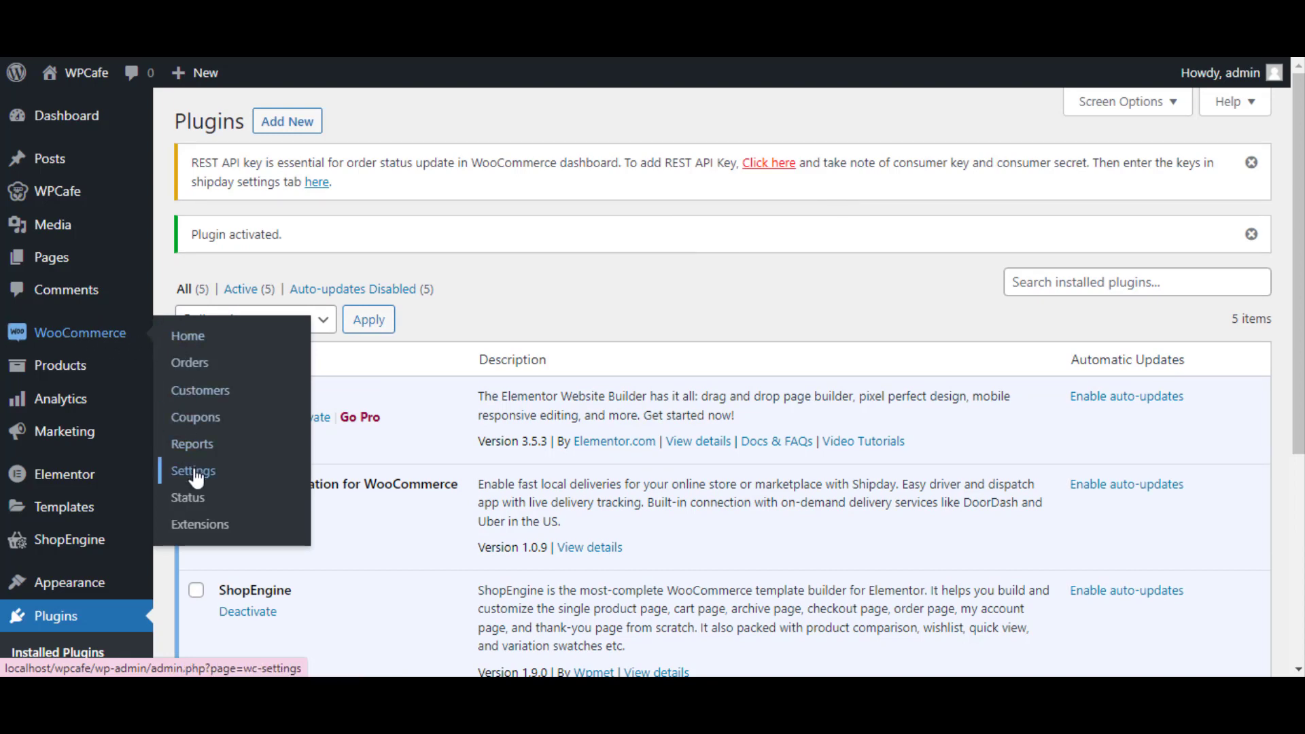
Step: Open WooCommerce's Shipday settings tab and inspect its empty API key and REST API fields
{"action": "left_click", "coordinate": [193, 471]}
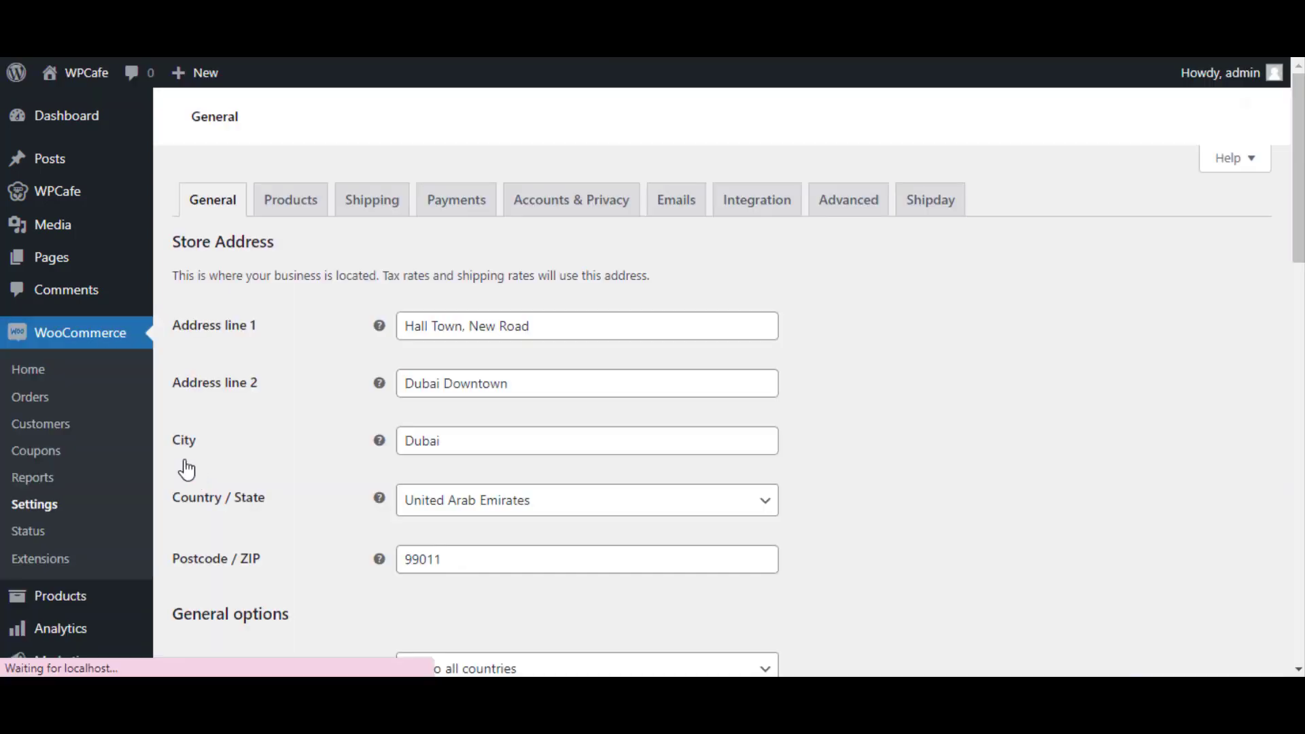
{"action": "left_click", "coordinate": [930, 199]}
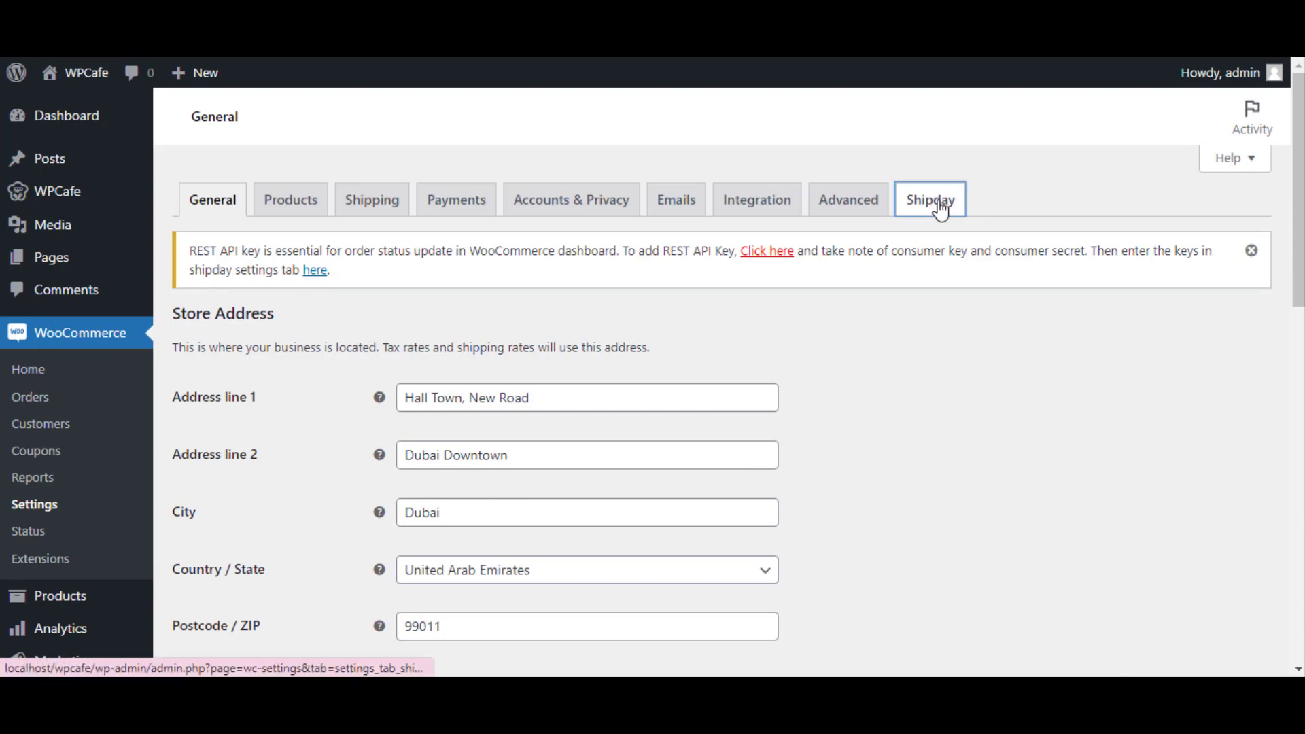
{"action": "left_click", "coordinate": [930, 199]}
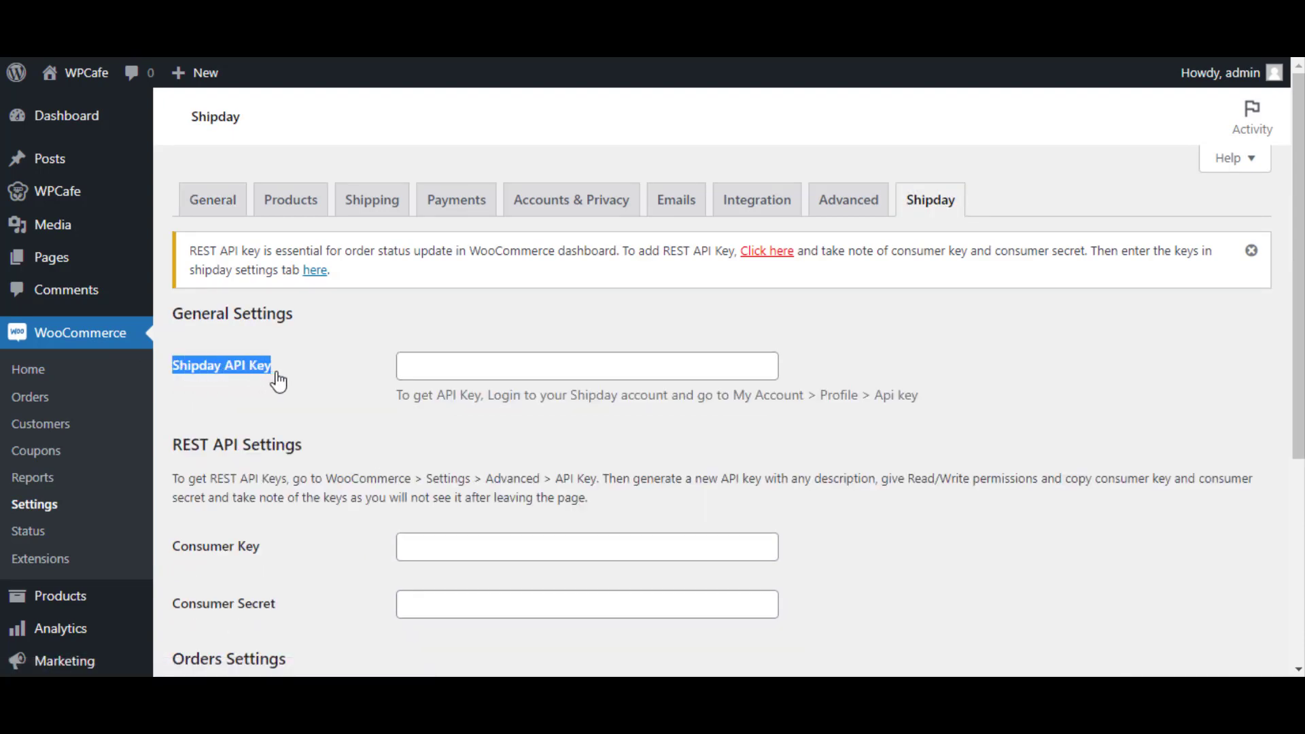
{"action": "left_click", "coordinate": [587, 366]}
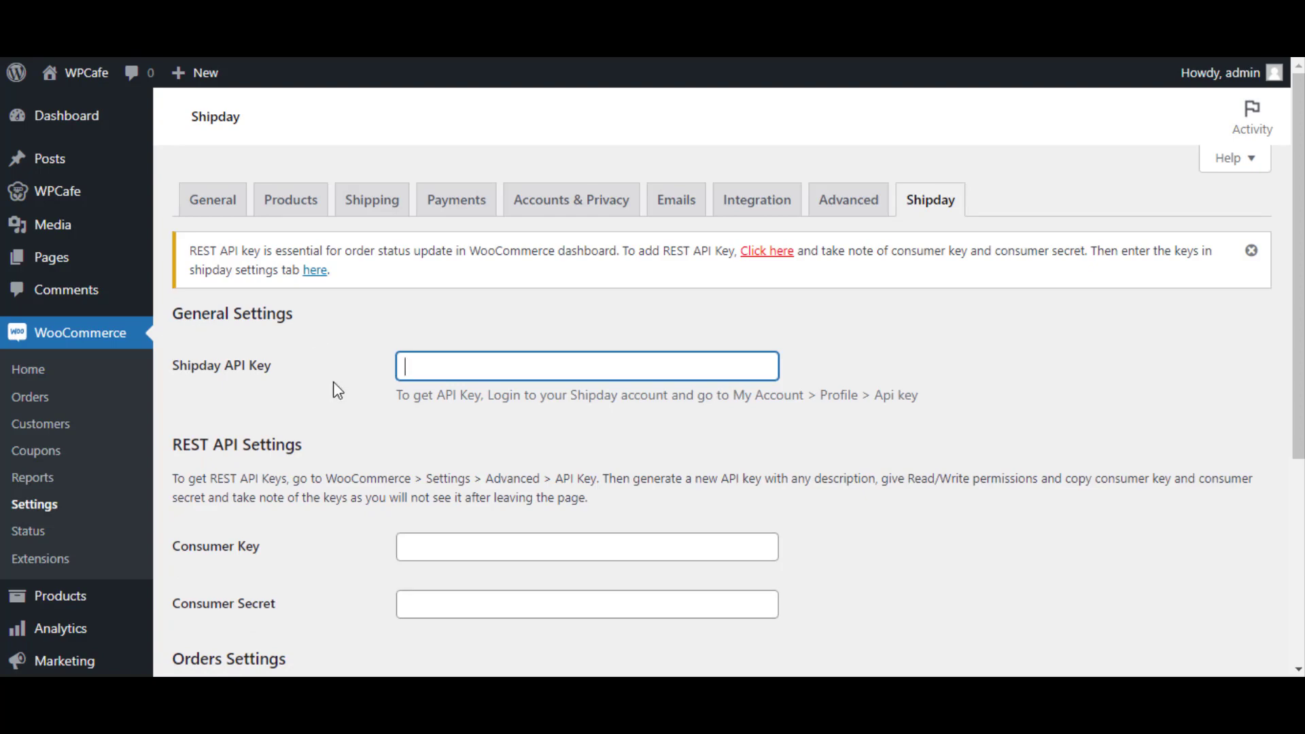
{"action": "scroll", "scroll_direction": "down", "scroll_amount": 3}
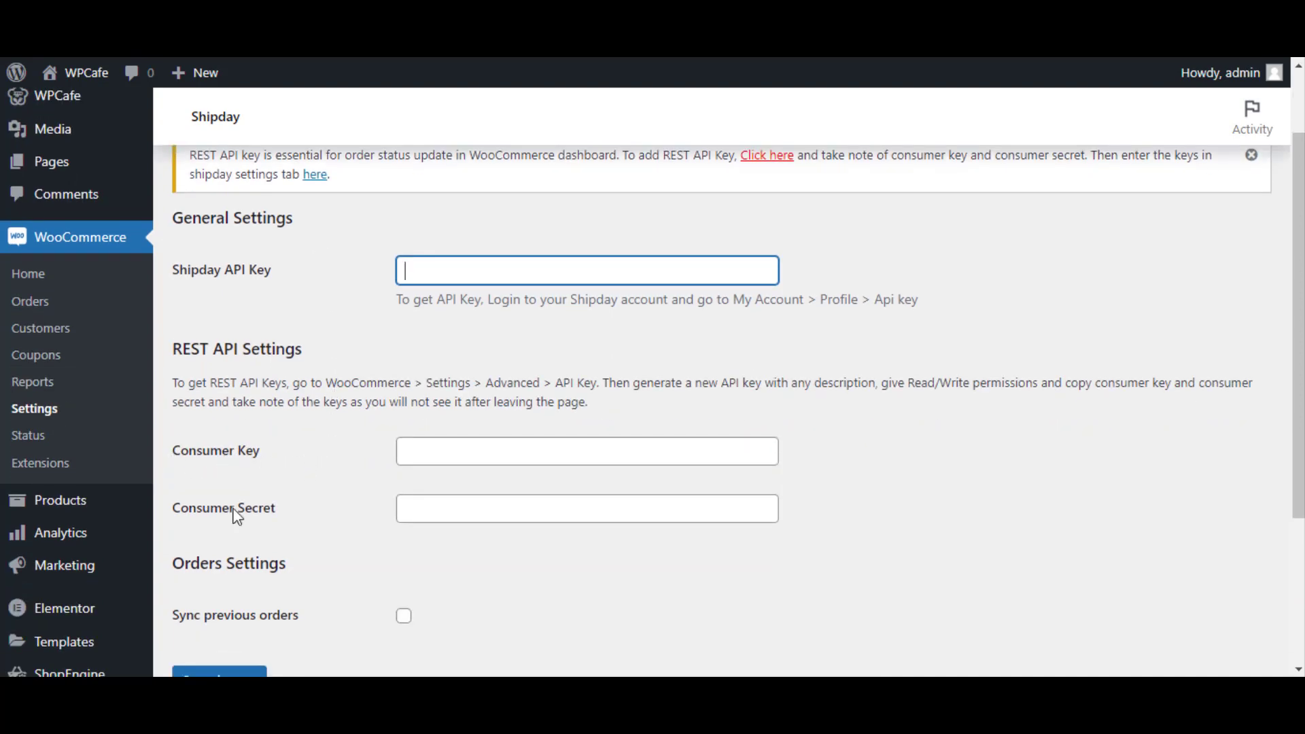
{"action": "mouse_move", "coordinate": [327, 369]}
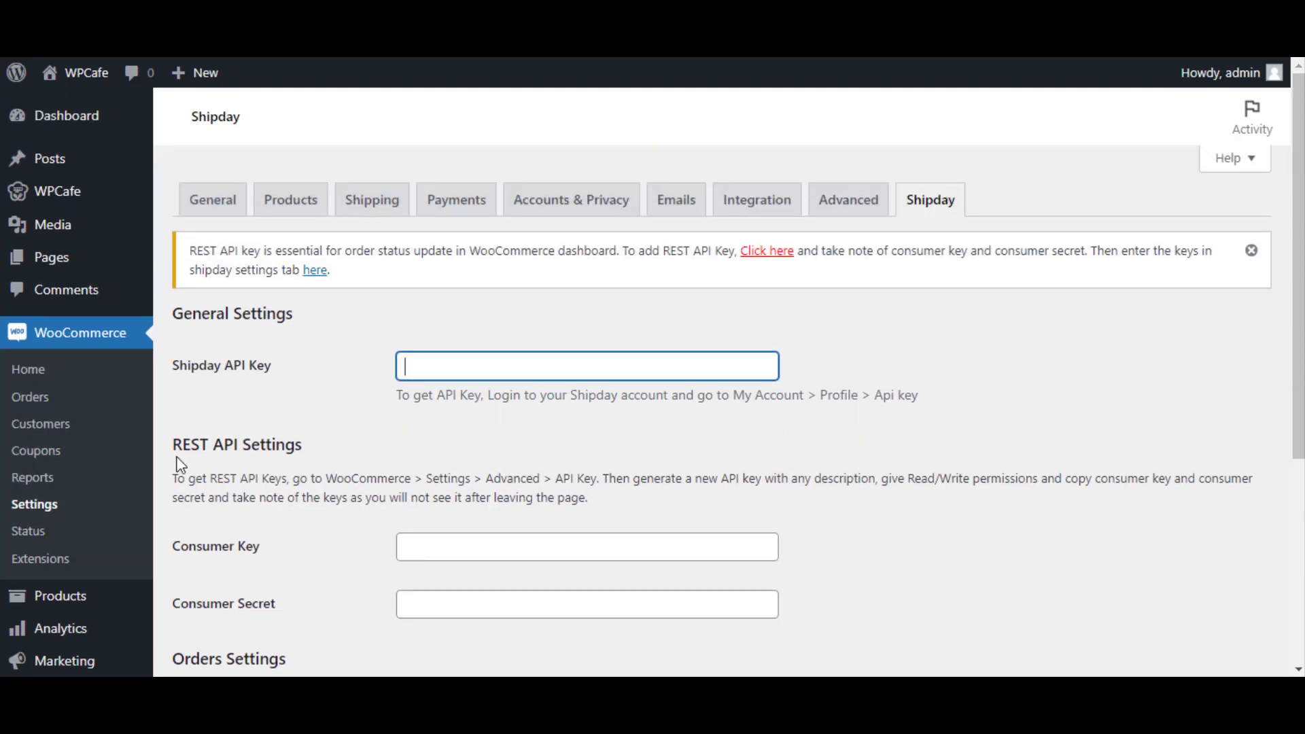
{"action": "mouse_move", "coordinate": [864, 207]}
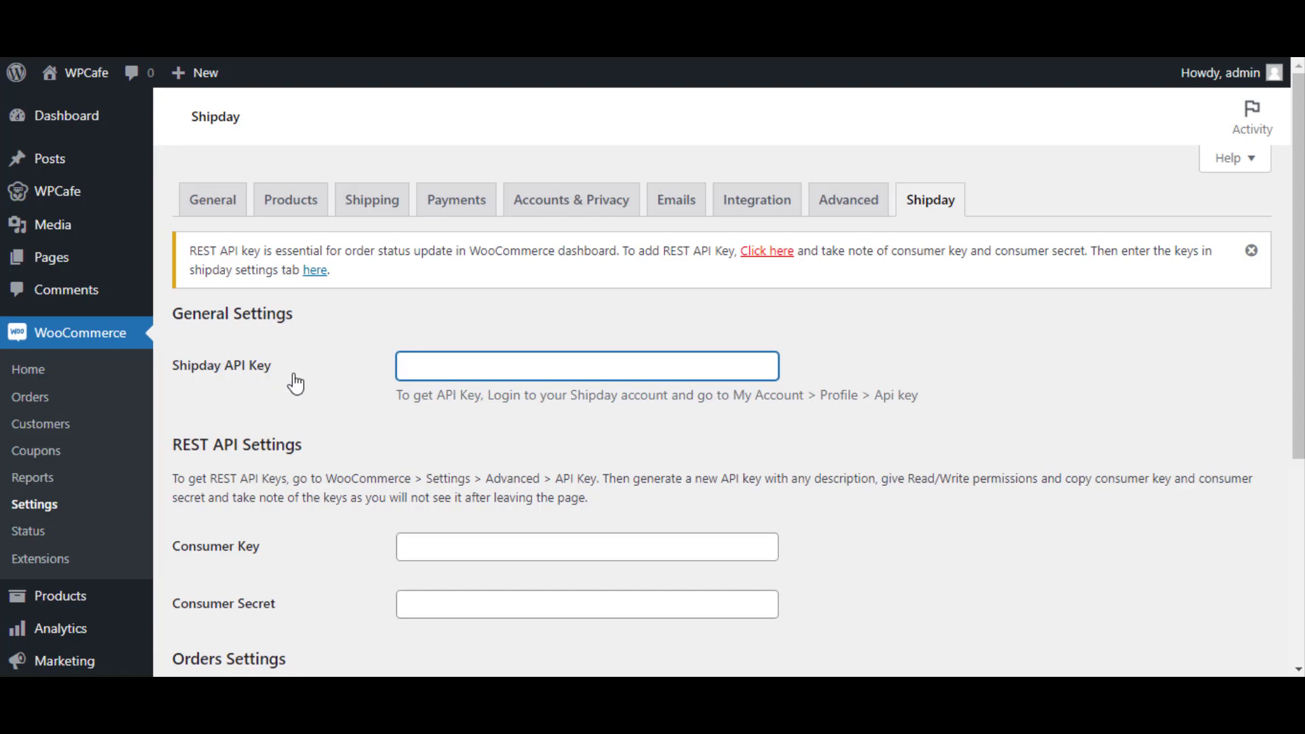
{"action": "left_click", "coordinate": [848, 200]}
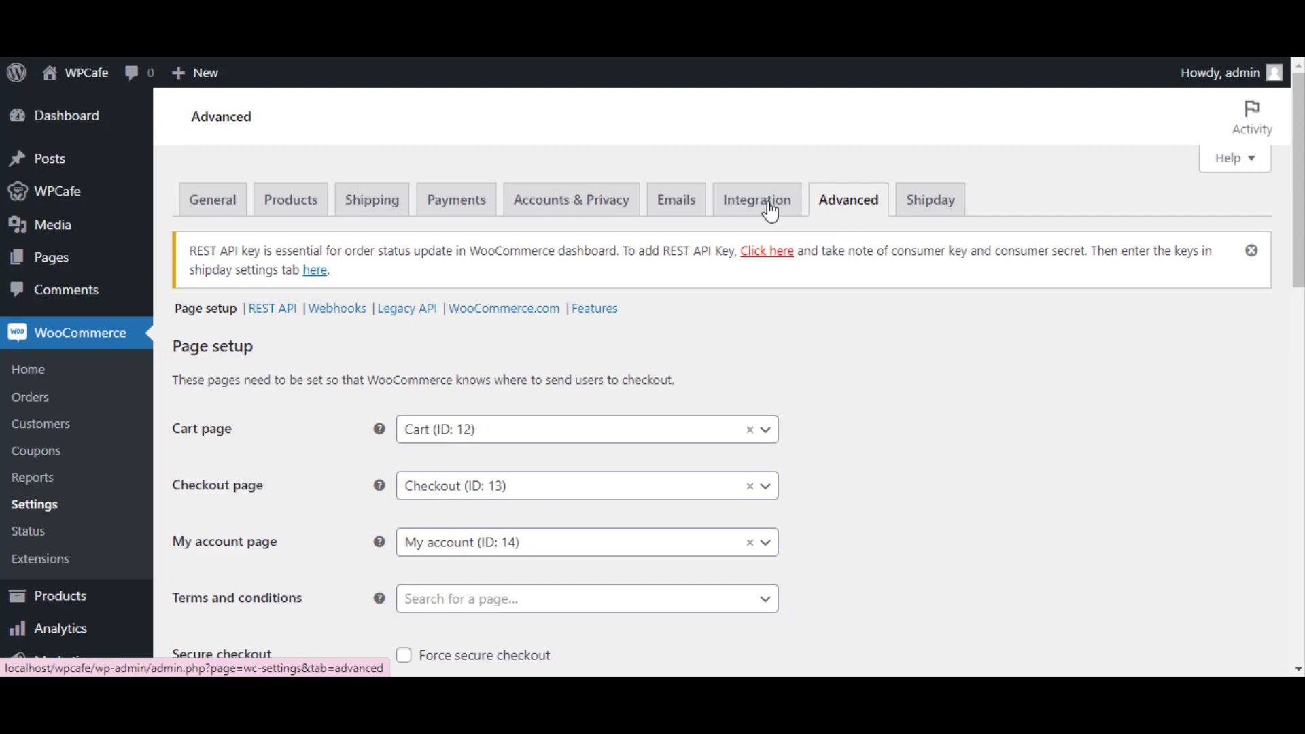
Step: Generate a REST API key described 'Order Number One' under Advanced > REST API
{"action": "left_click", "coordinate": [272, 309]}
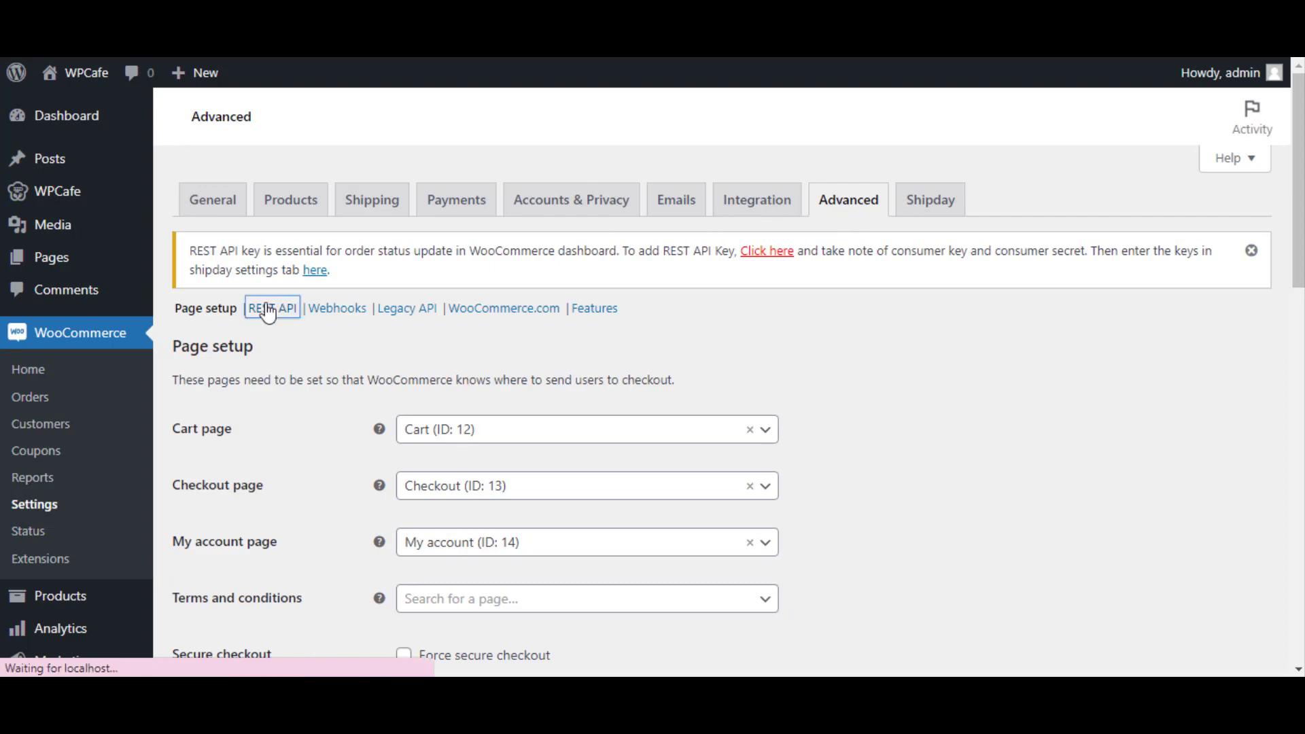
{"action": "left_click", "coordinate": [272, 308]}
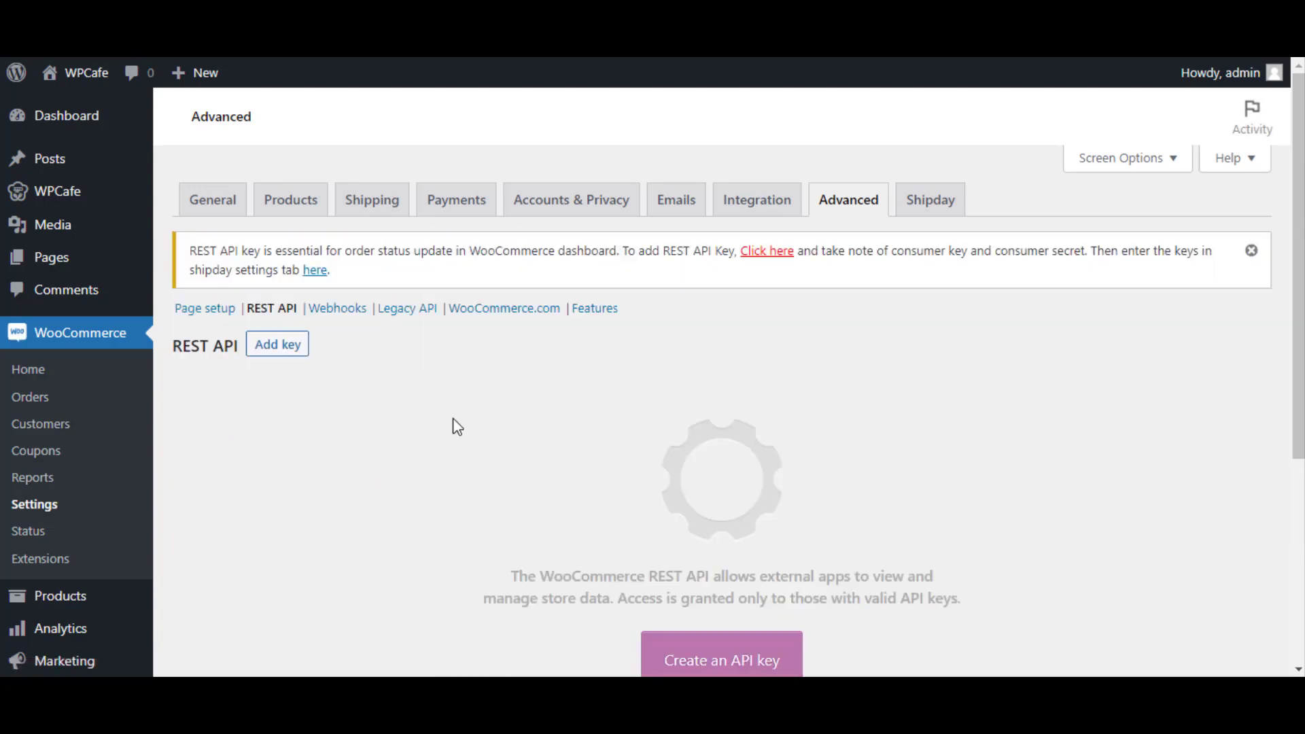
{"action": "left_click", "coordinate": [721, 468]}
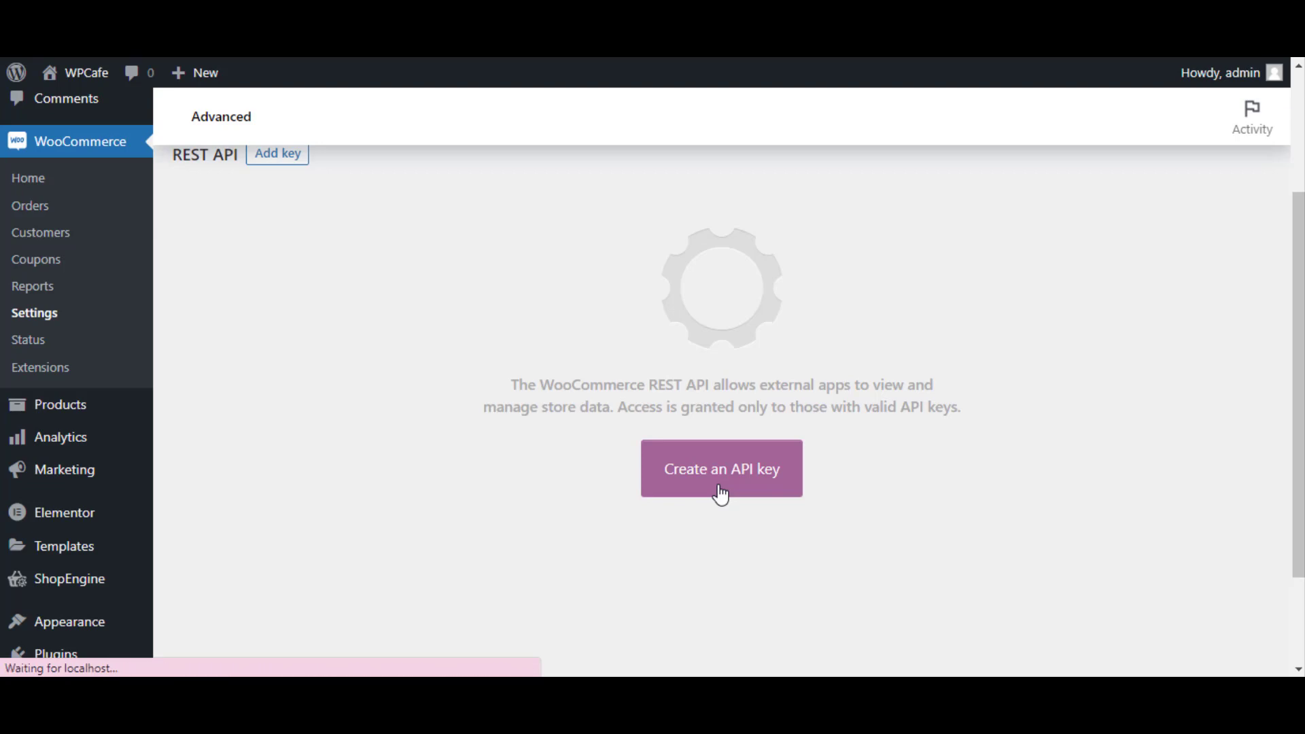
{"action": "left_click", "coordinate": [721, 467]}
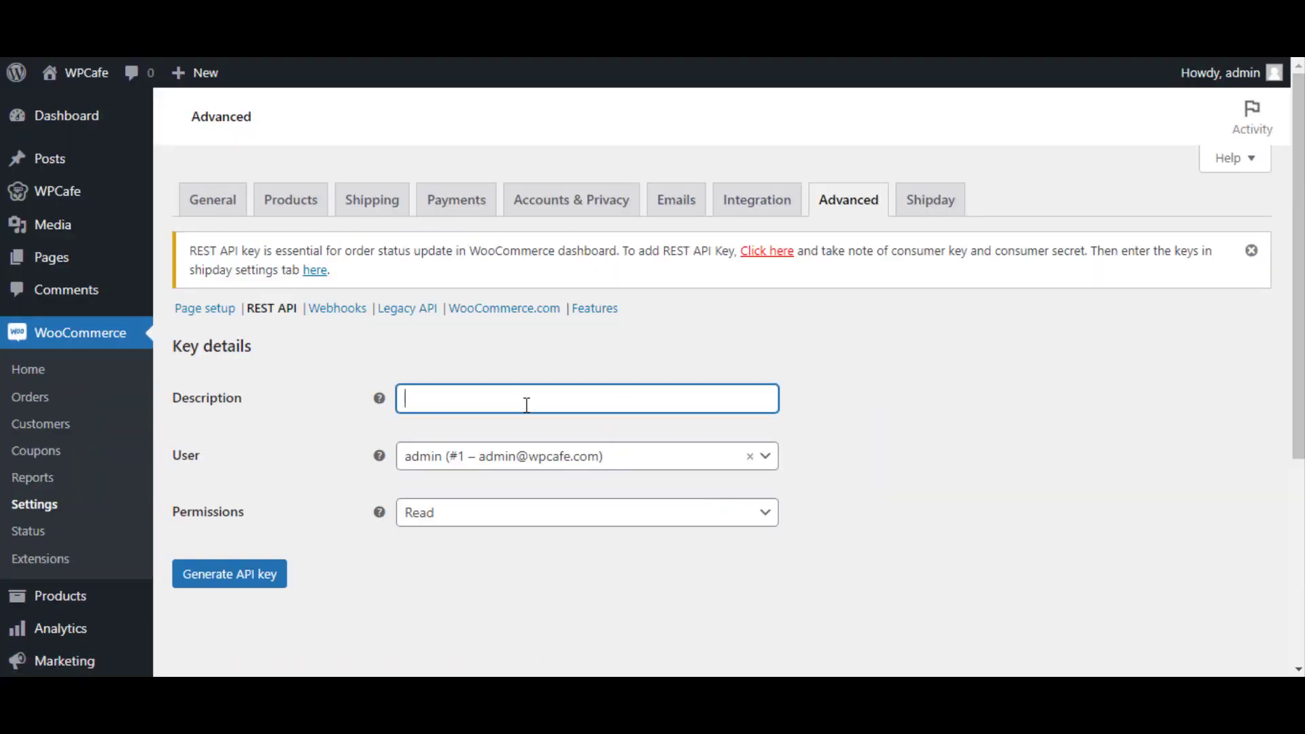
{"action": "type", "text": "Order Number One"}
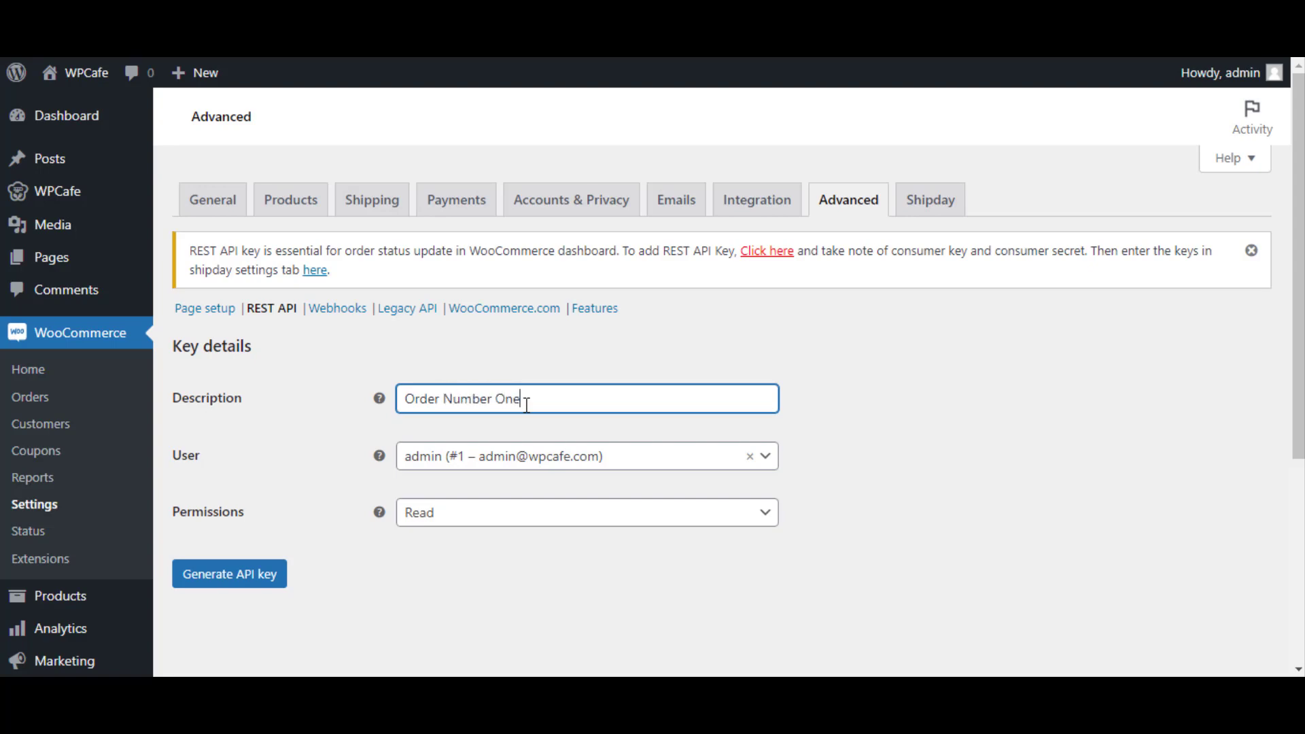
{"action": "left_click", "coordinate": [229, 574]}
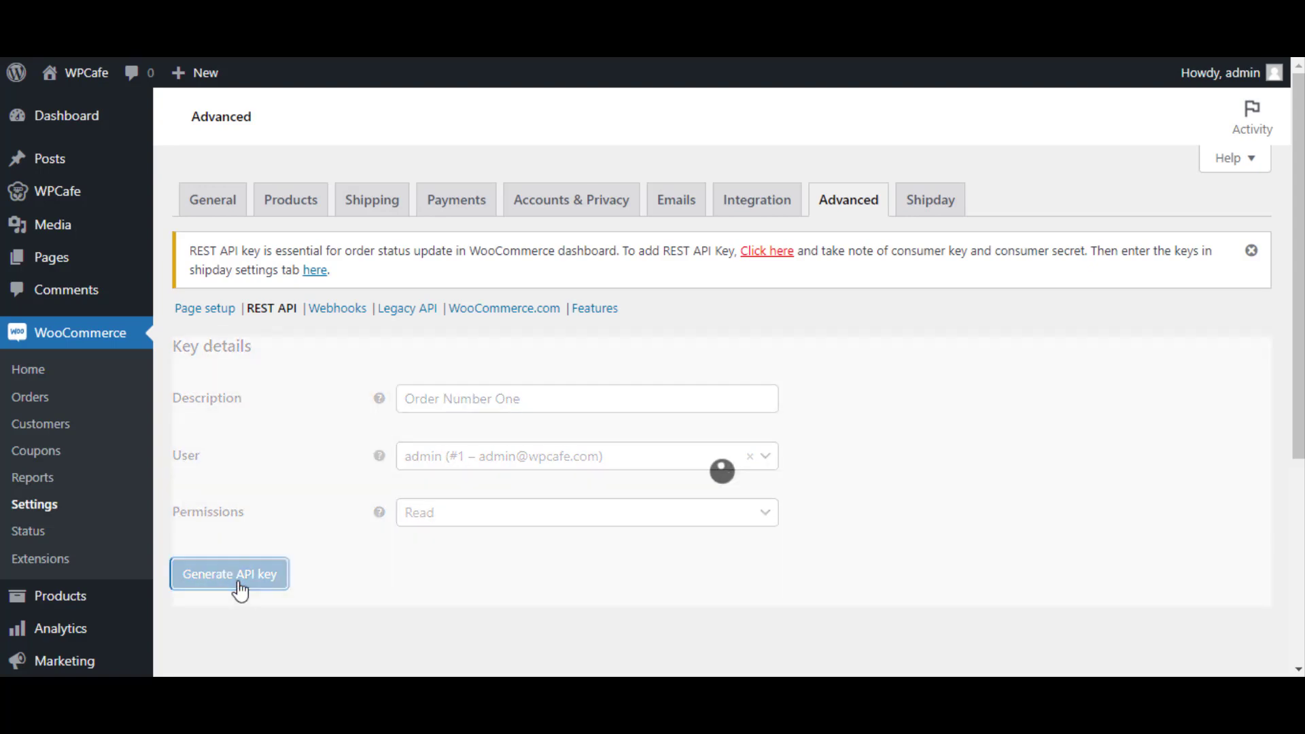
{"action": "left_click", "coordinate": [229, 574]}
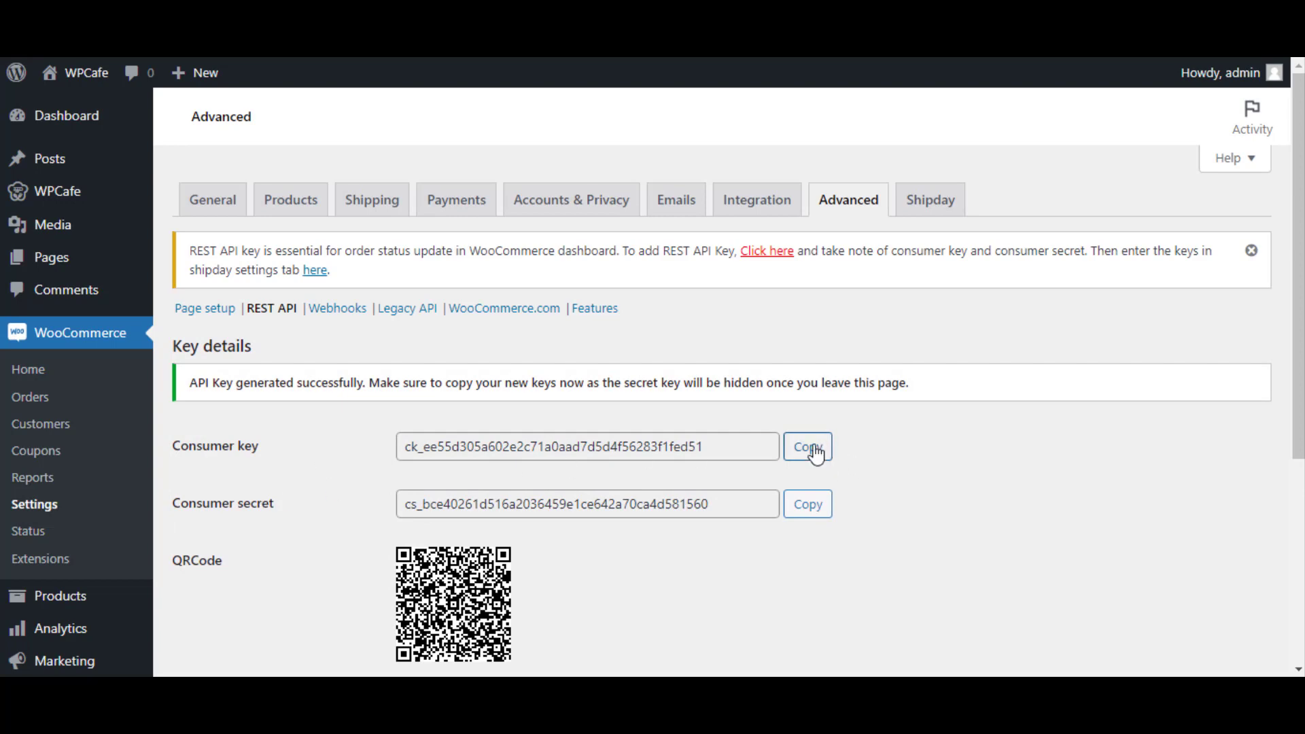
{"action": "left_click", "coordinate": [930, 199]}
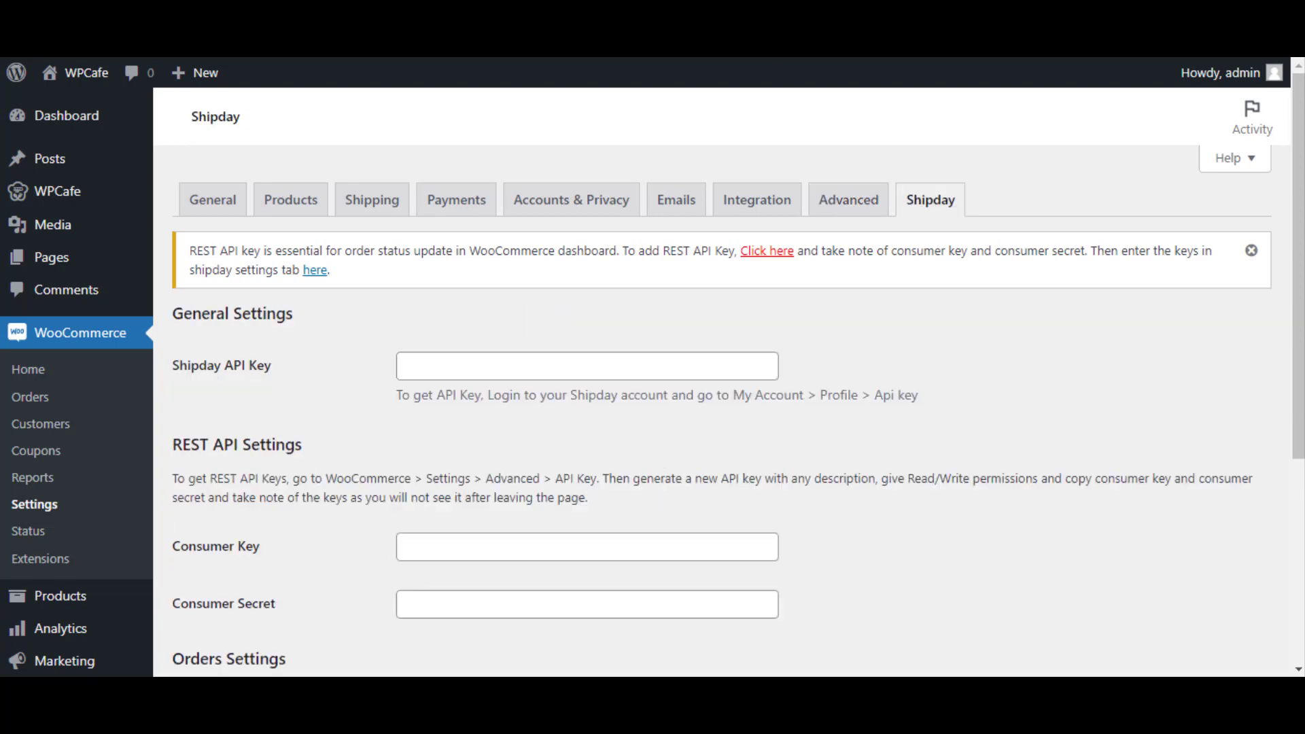
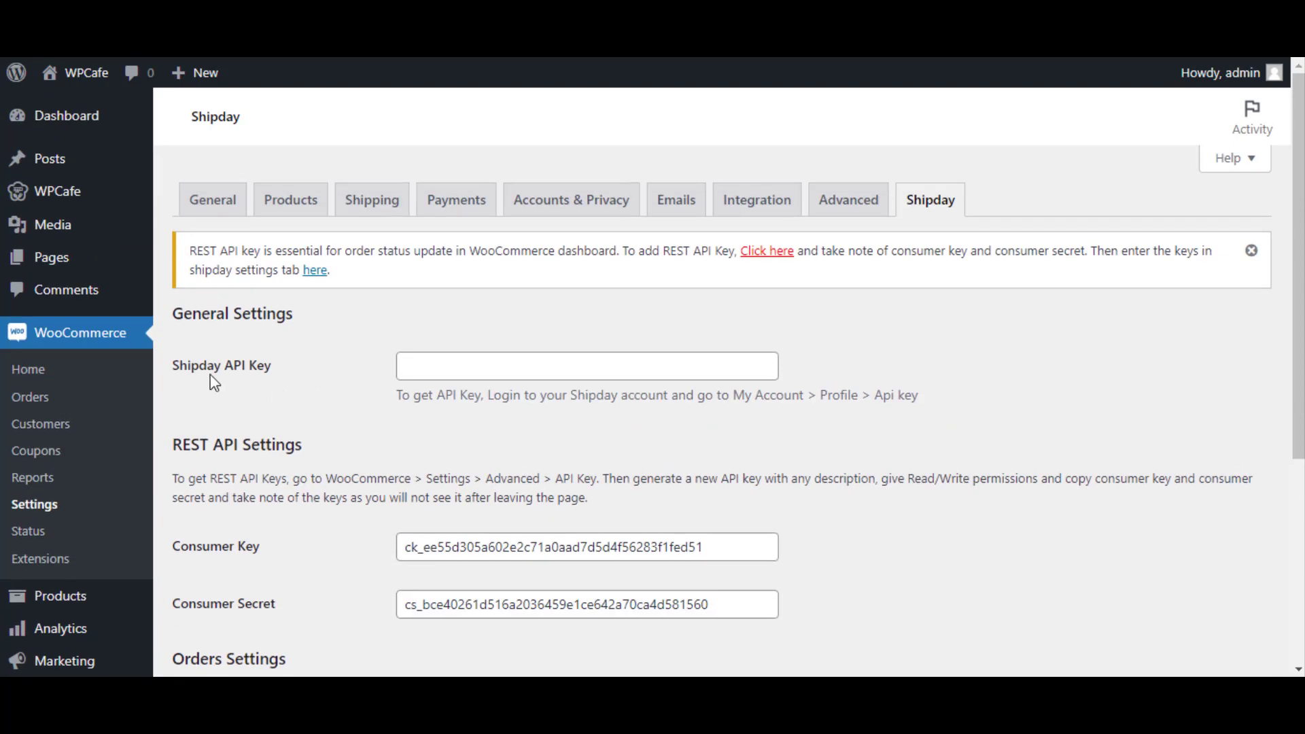
{"action": "mouse_move", "coordinate": [280, 380]}
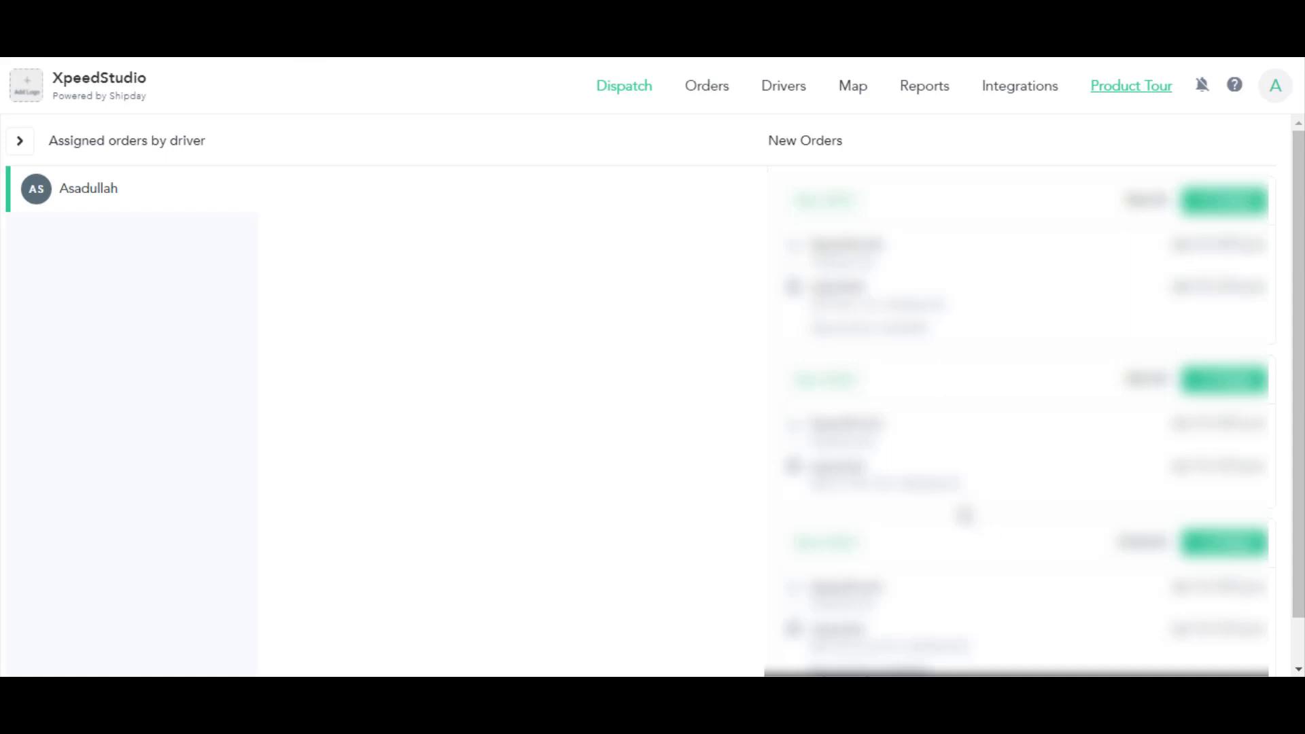
Step: Reveal the account API key under Direct integrations on Shipday's Integrations page
{"action": "left_click", "coordinate": [1019, 86]}
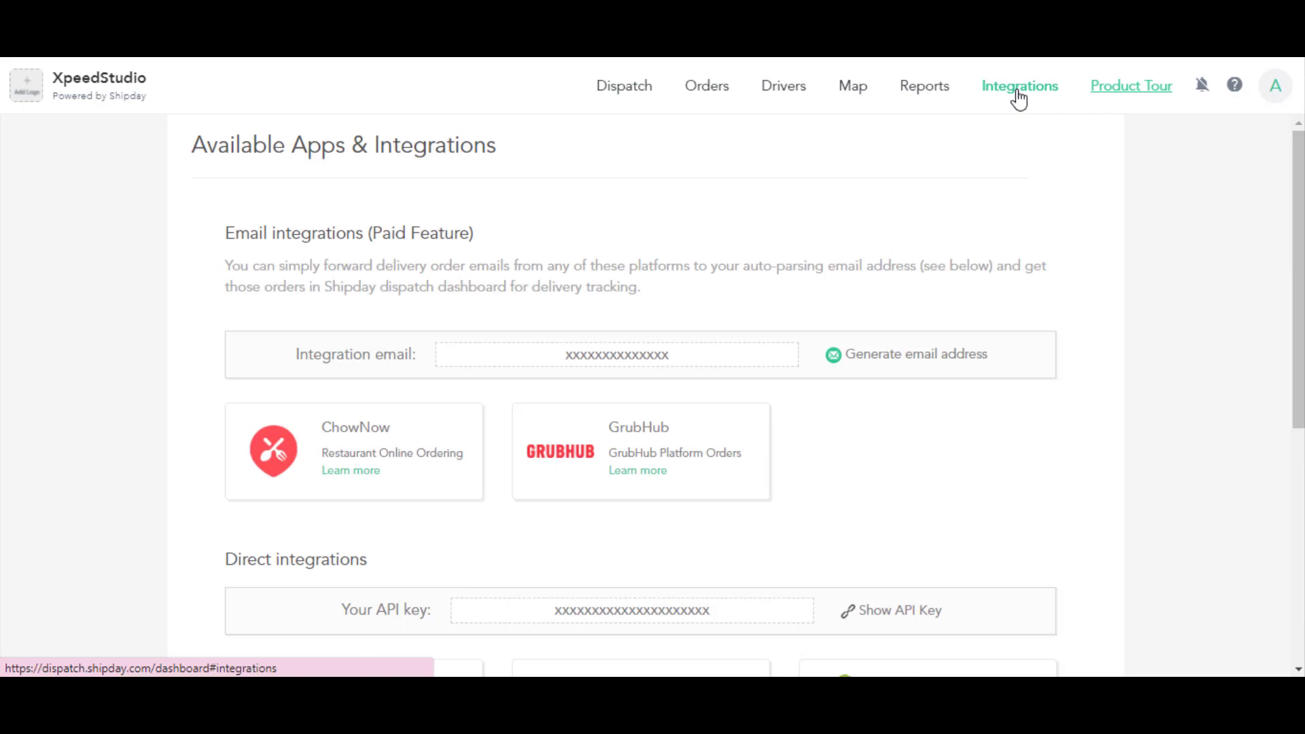
{"action": "scroll", "scroll_direction": "down", "scroll_amount": 3}
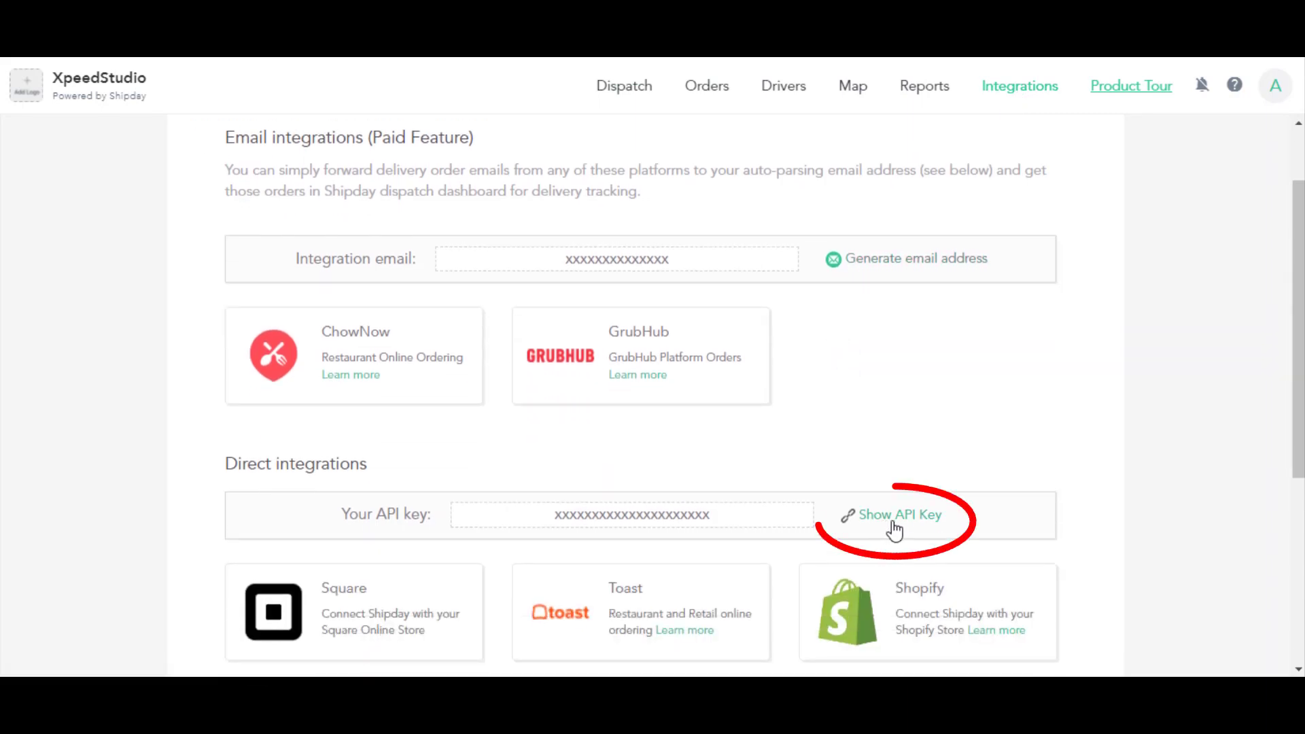
{"action": "mouse_move", "coordinate": [908, 533]}
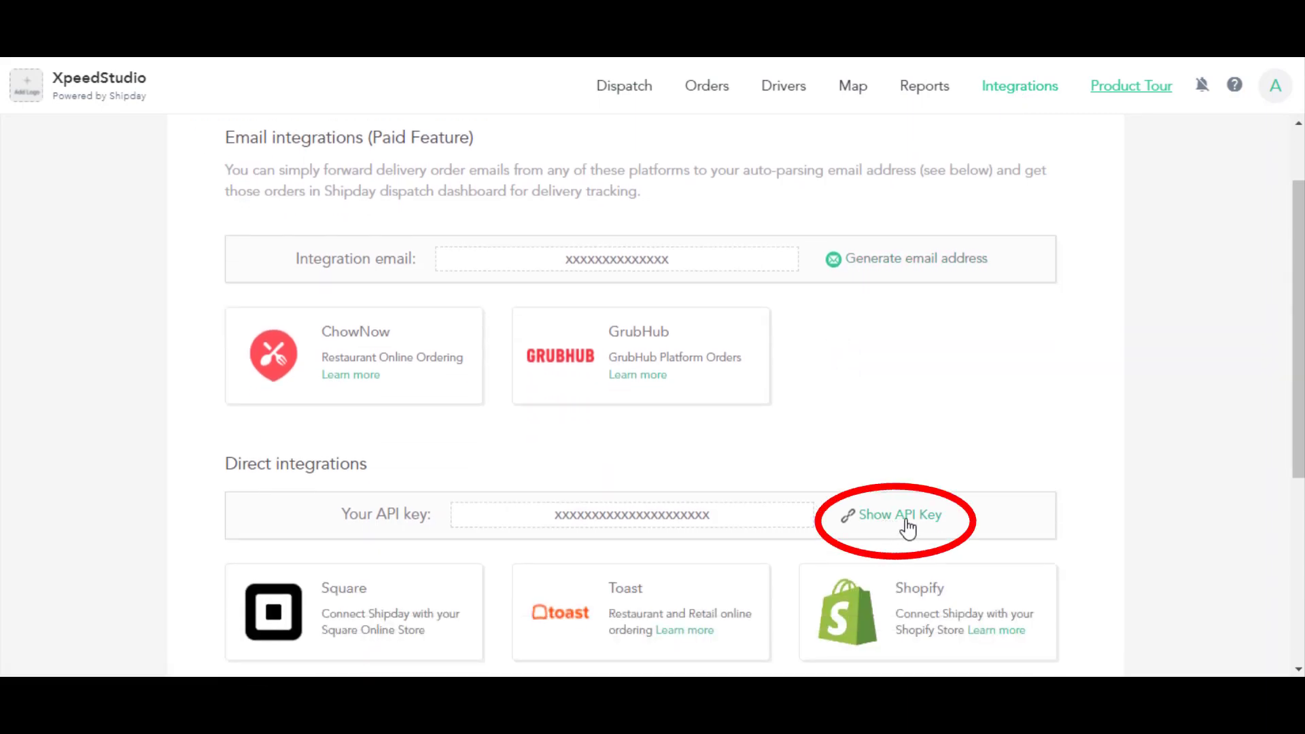
{"action": "left_click", "coordinate": [897, 515]}
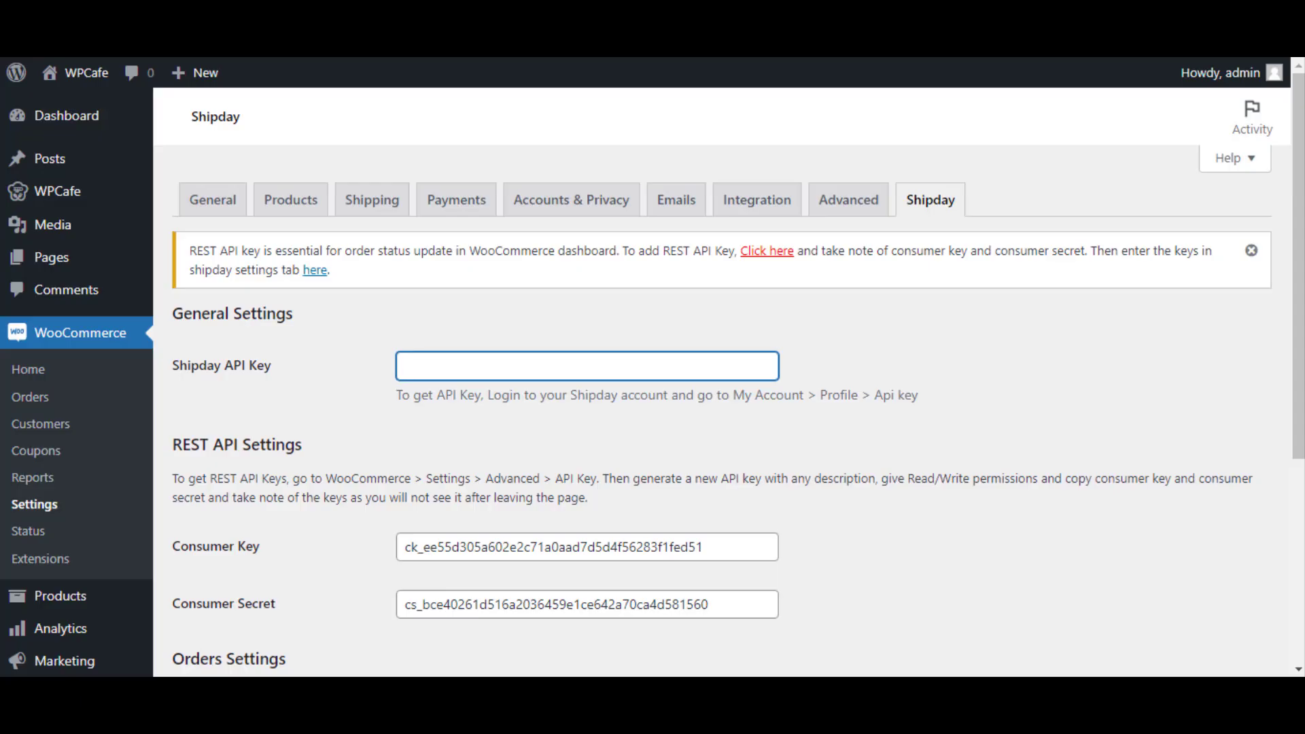
Step: Enter the Shipday API key in WooCommerce's Shipday settings and save the changes
{"action": "left_click", "coordinate": [586, 366]}
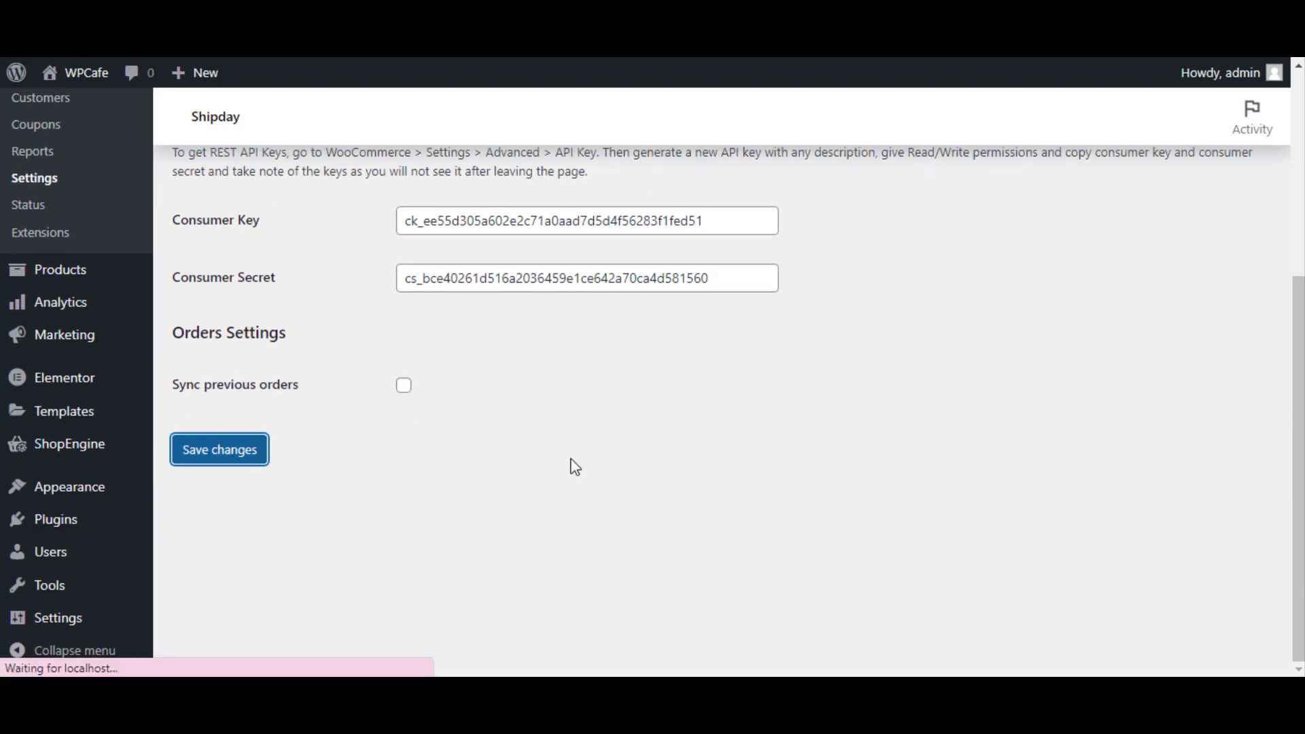
{"action": "mouse_move", "coordinate": [653, 460]}
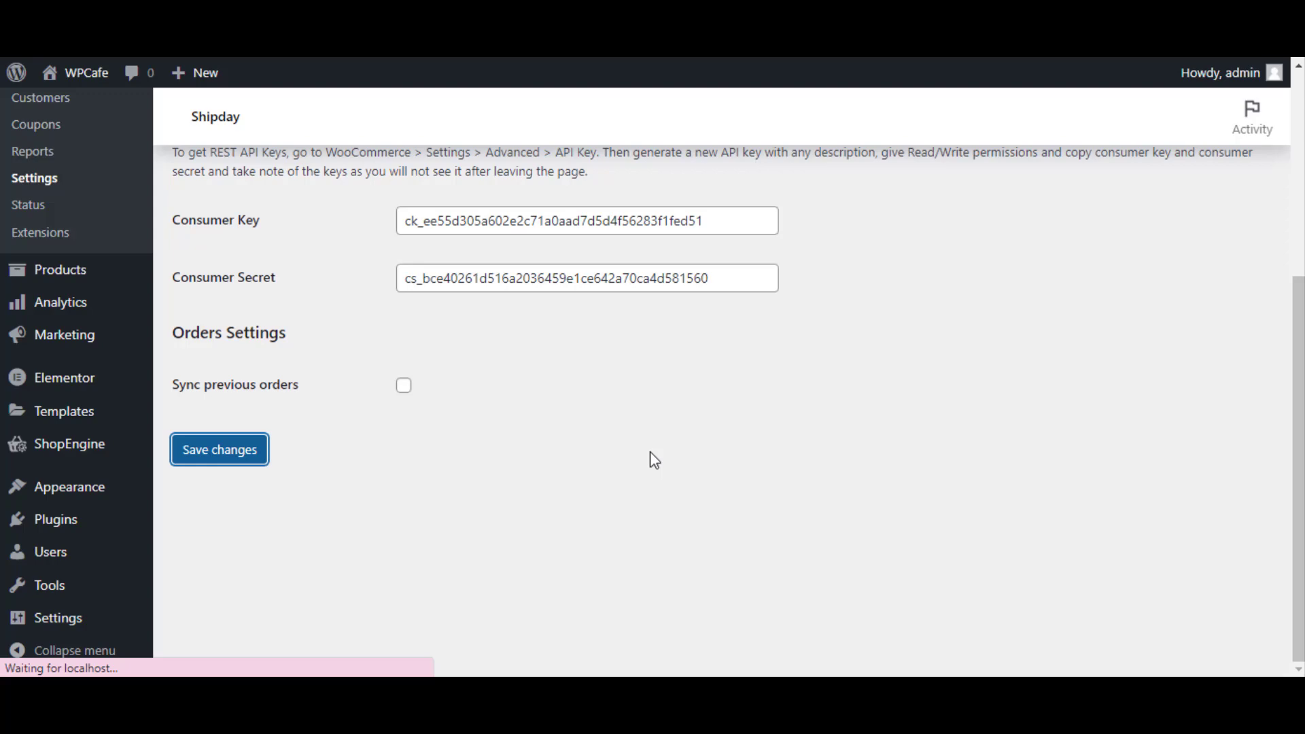
{"action": "left_click", "coordinate": [218, 449]}
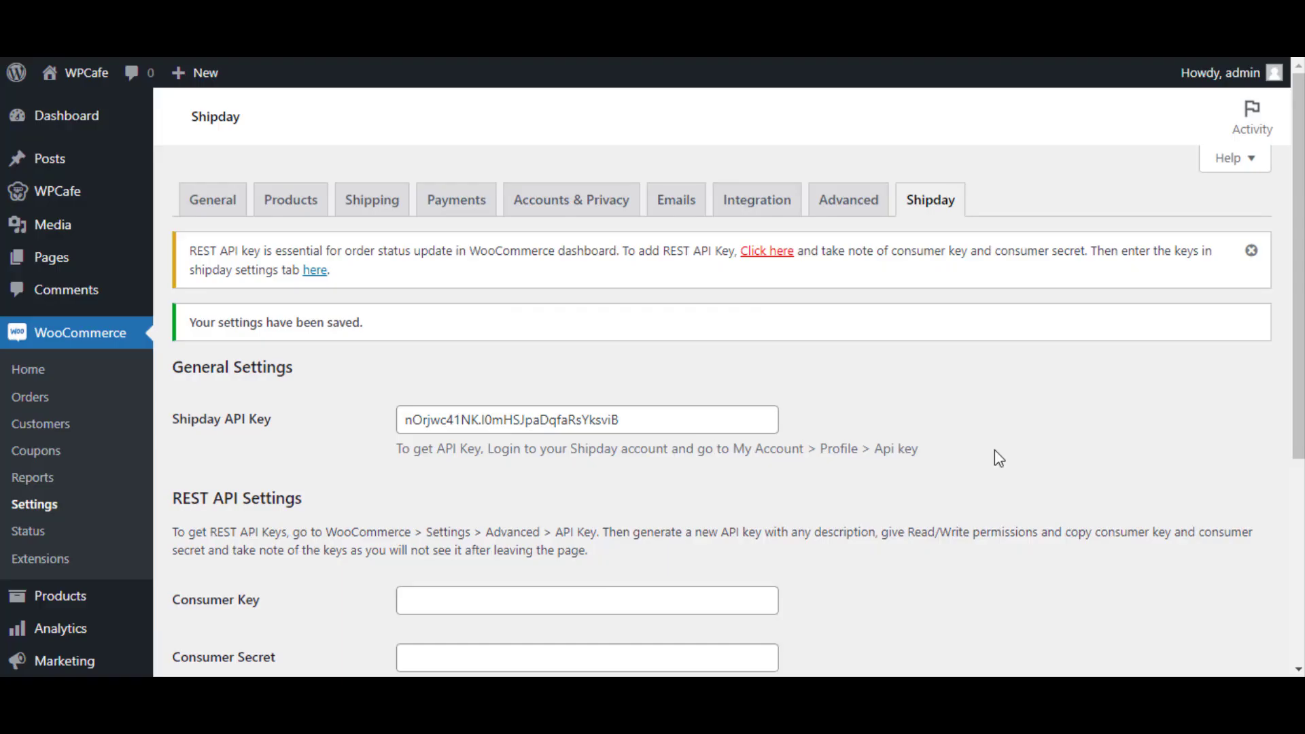
{"action": "mouse_move", "coordinate": [634, 363]}
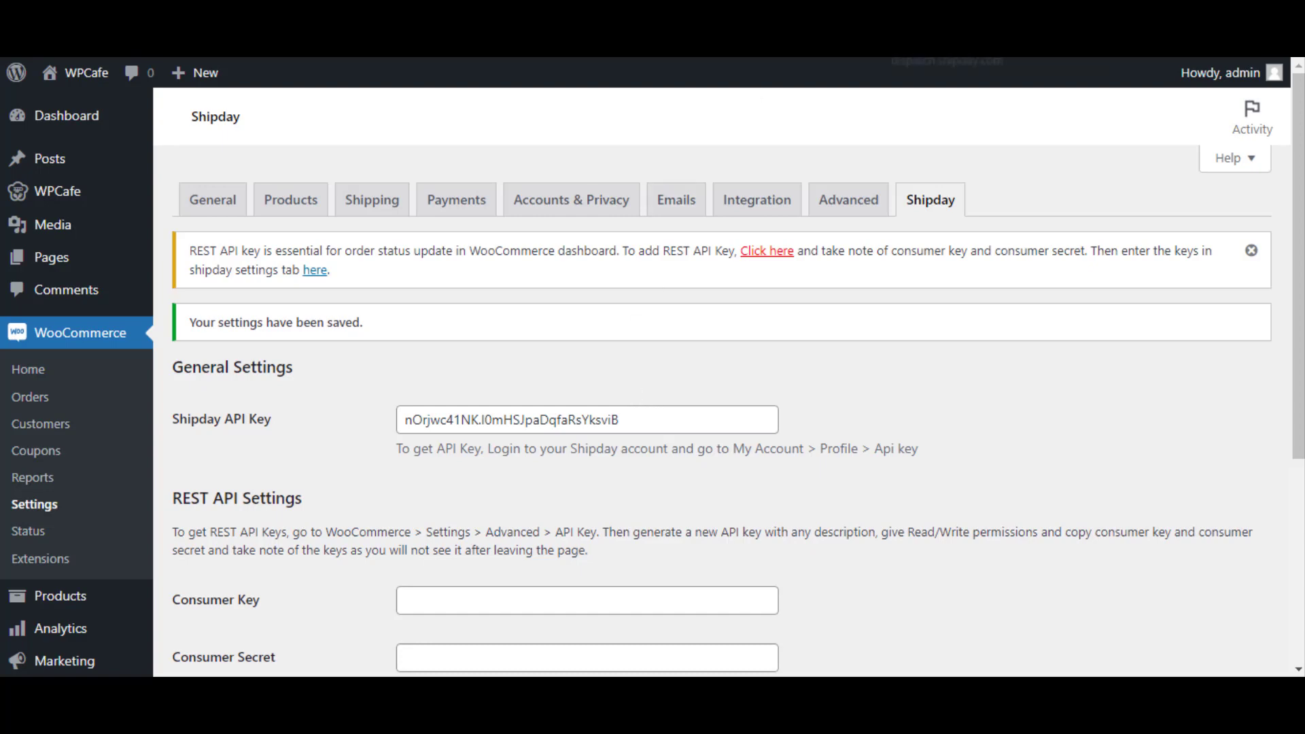
{"action": "mouse_move", "coordinate": [23, 161]}
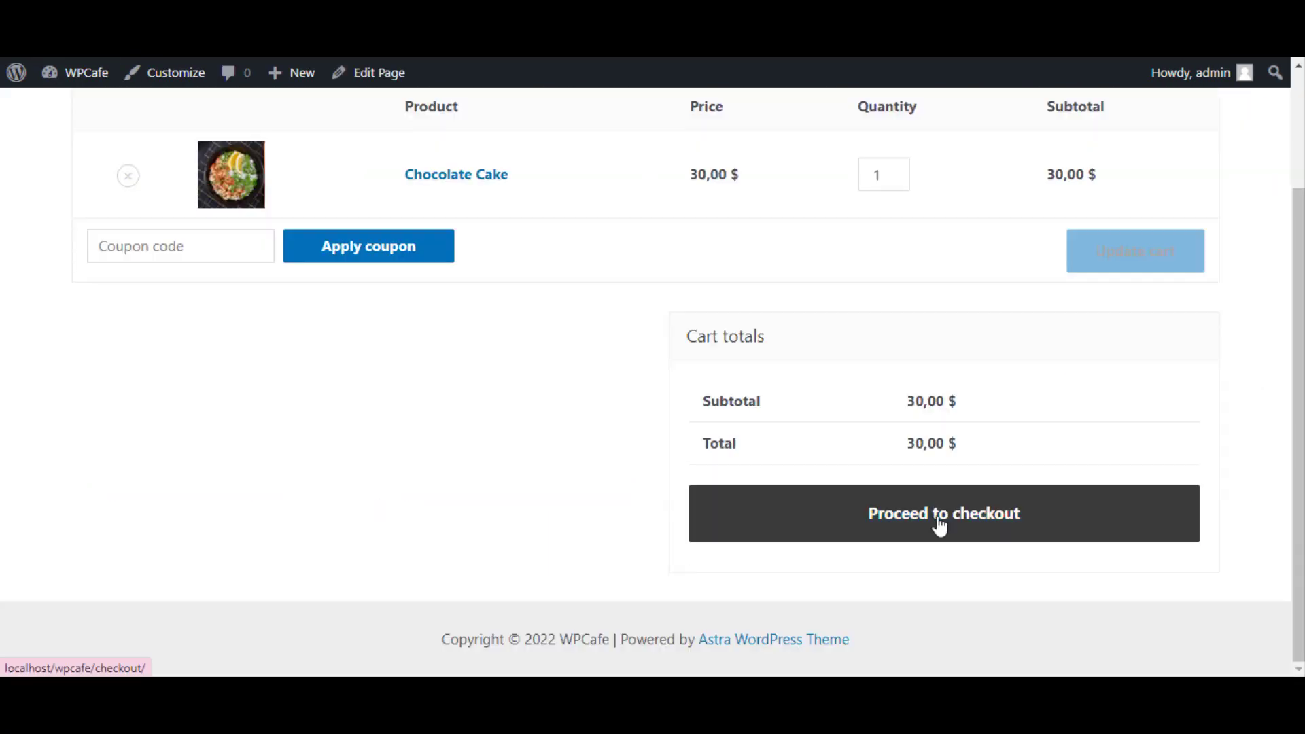
Step: Proceed to checkout with the Chocolate Cake in the cart
{"action": "left_click", "coordinate": [944, 513]}
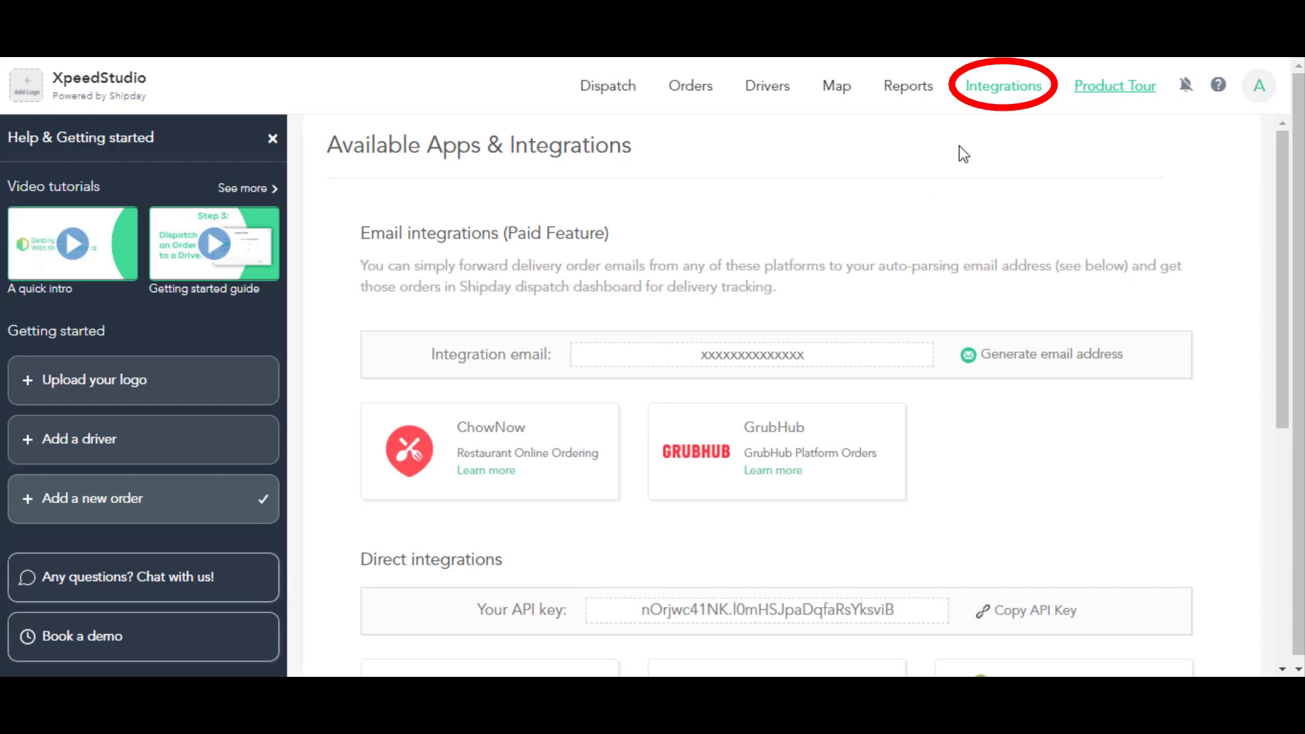
{"action": "mouse_move", "coordinate": [616, 92]}
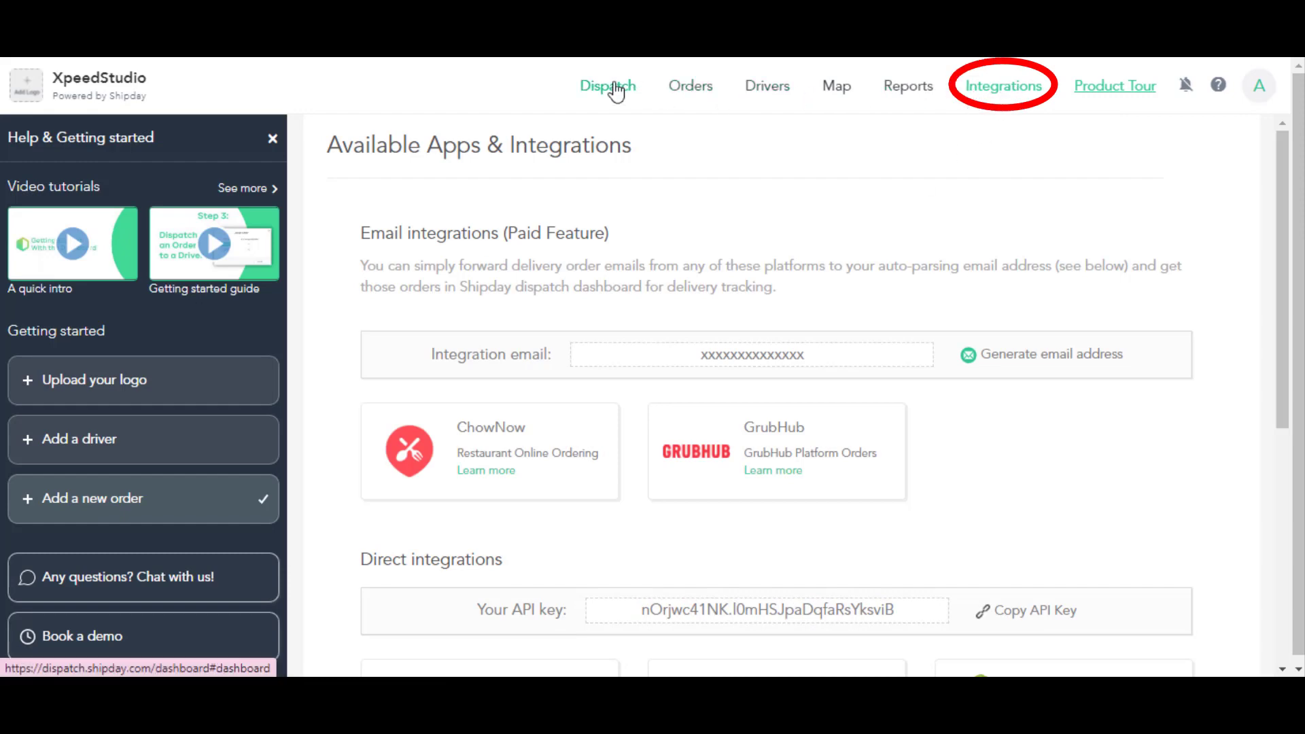
Step: Open Shipday's Dispatch board and view the available drivers for order Test-1234-1
{"action": "left_click", "coordinate": [608, 86]}
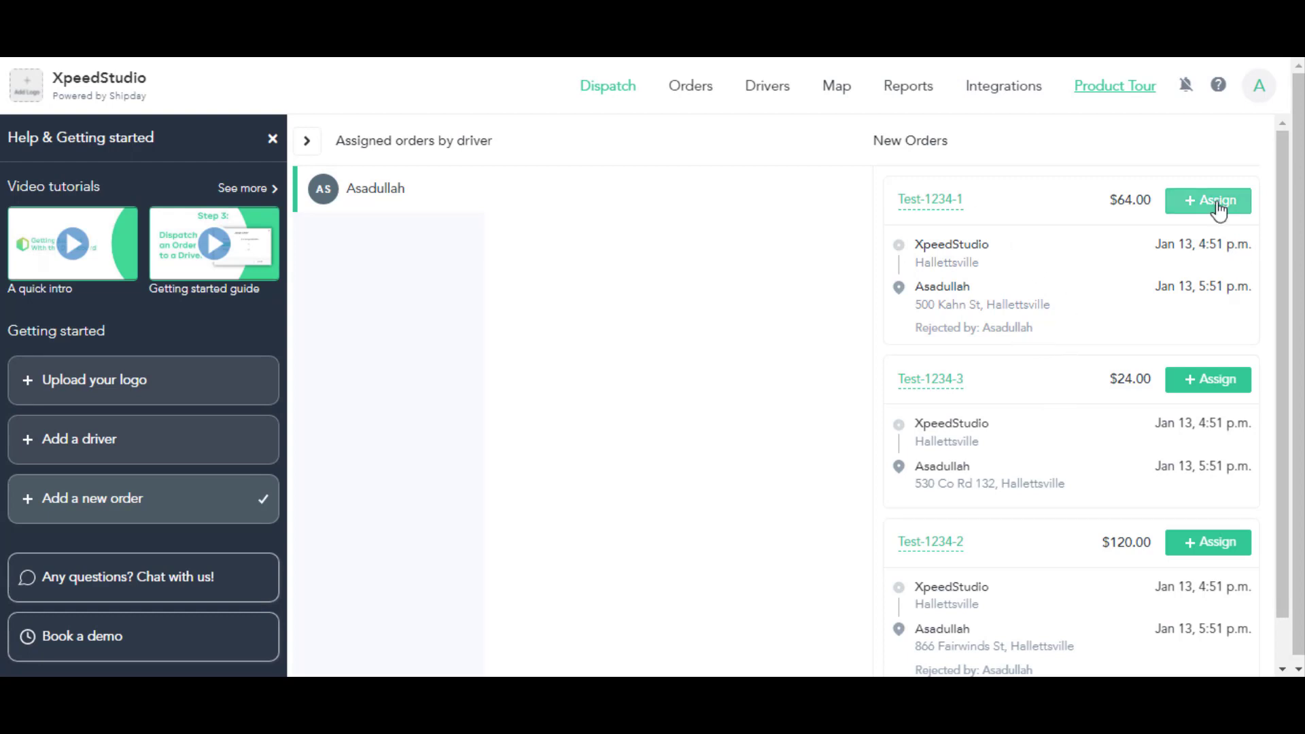
{"action": "left_click", "coordinate": [1208, 200]}
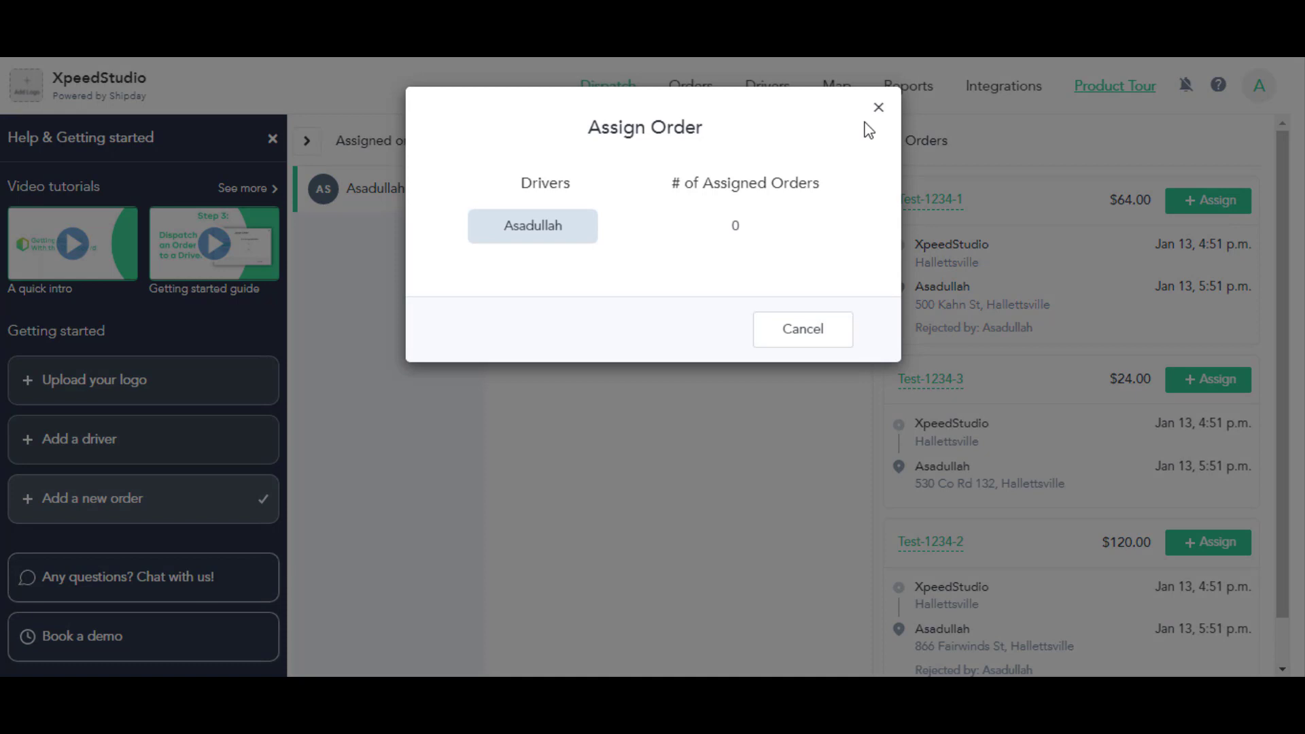
{"action": "mouse_move", "coordinate": [632, 274]}
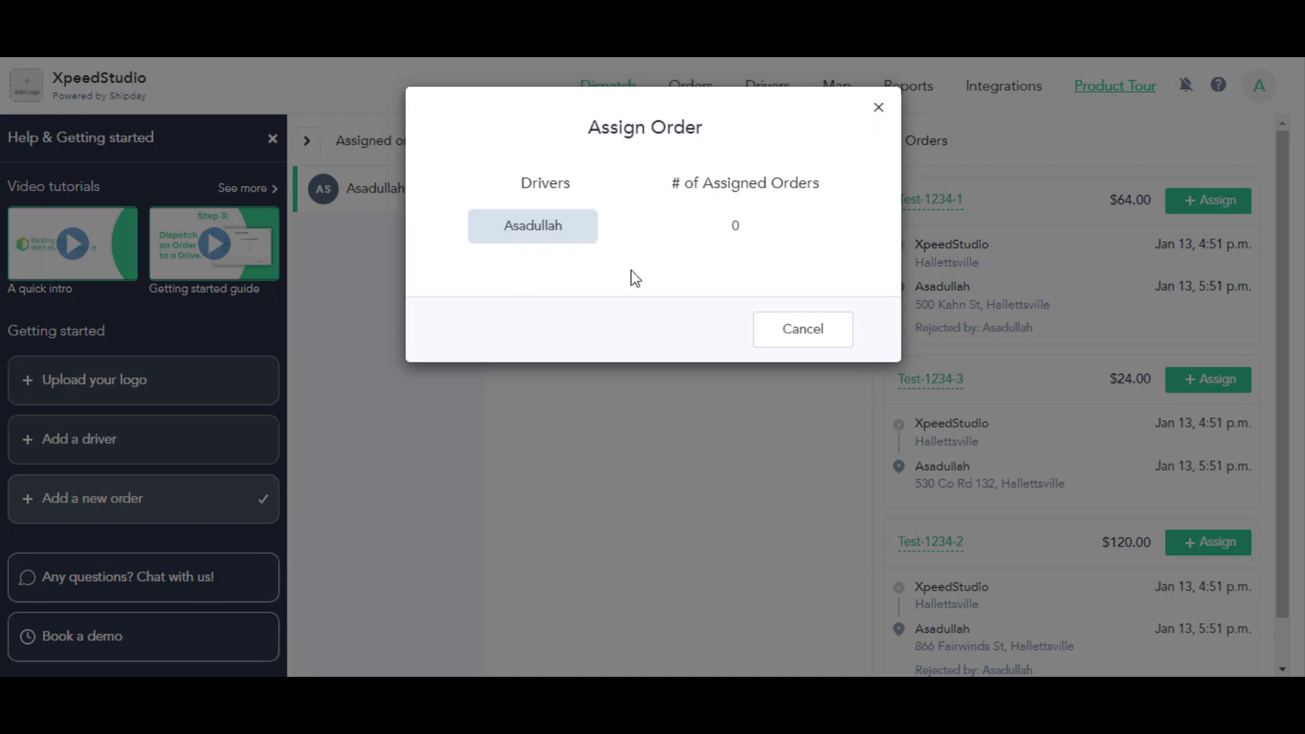
{"action": "mouse_move", "coordinate": [588, 274]}
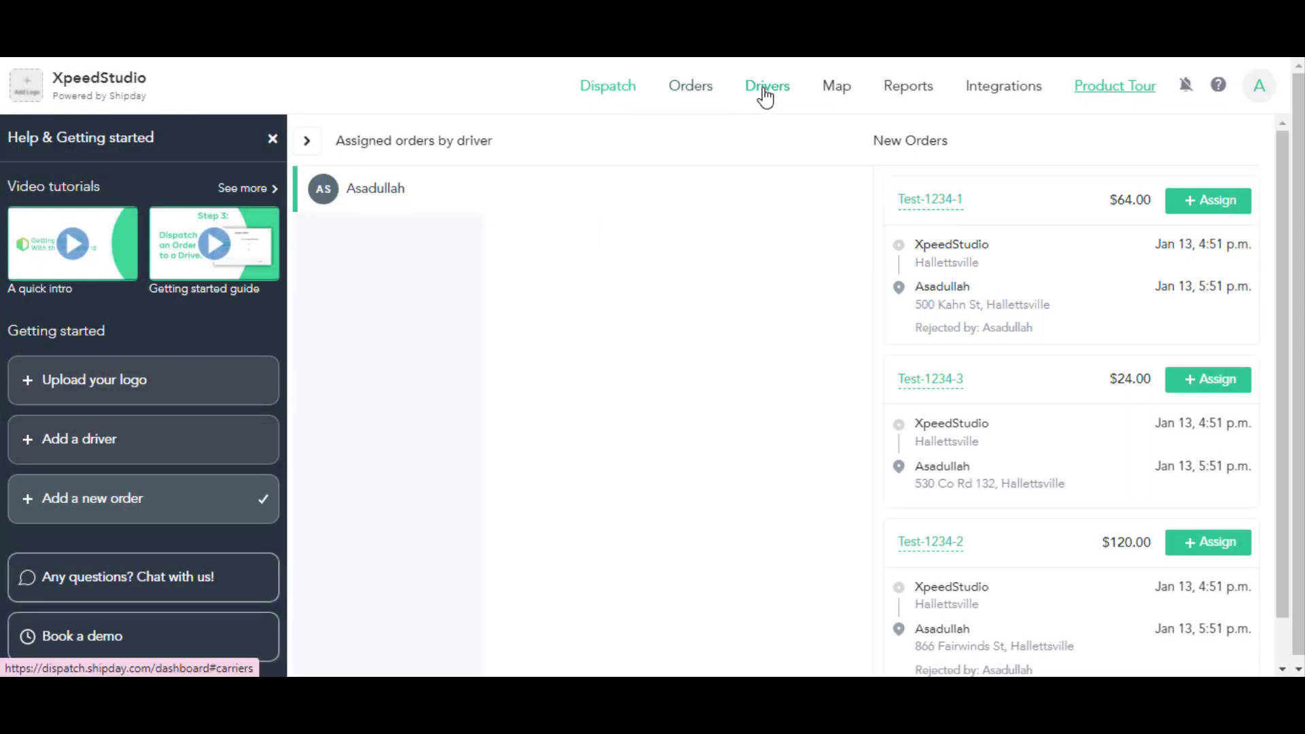
Step: Add driver Jhon Doe in Shipday's Drivers list, then return to the Dispatch board
{"action": "left_click", "coordinate": [767, 86]}
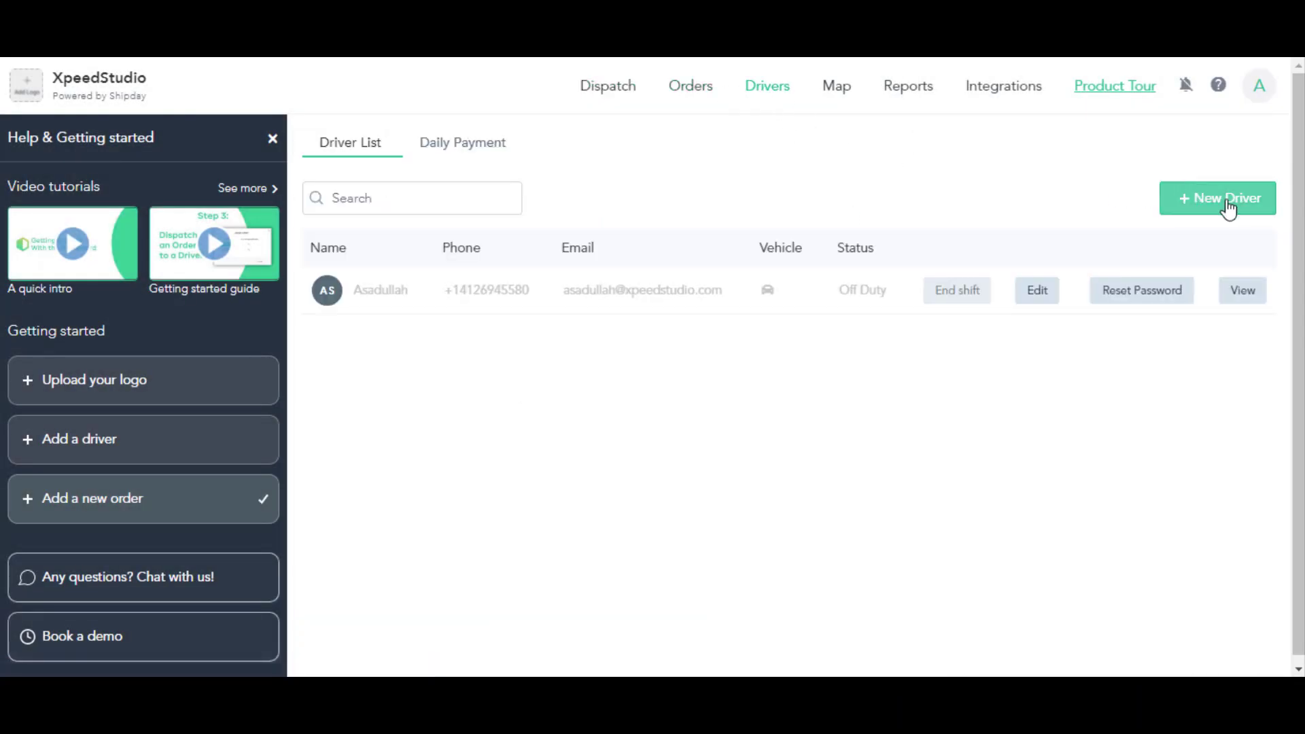
{"action": "left_click", "coordinate": [1218, 198]}
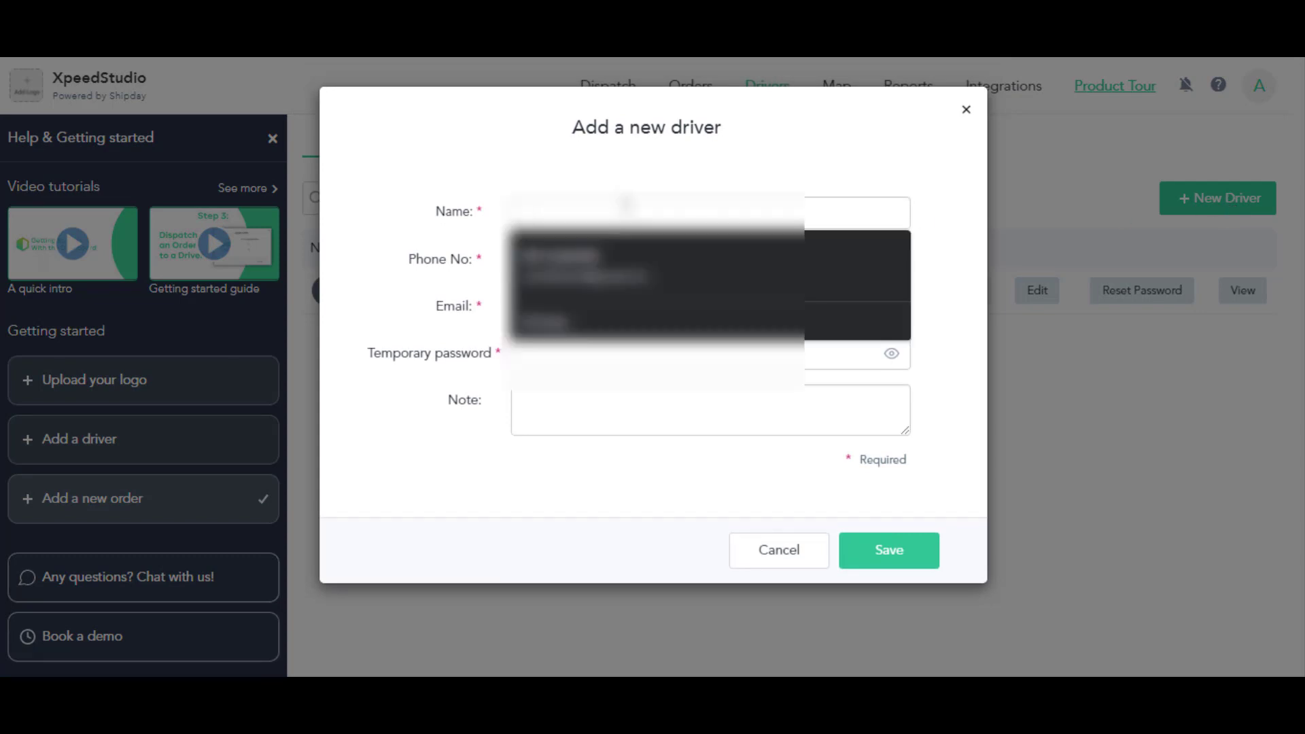
{"action": "left_click", "coordinate": [888, 550]}
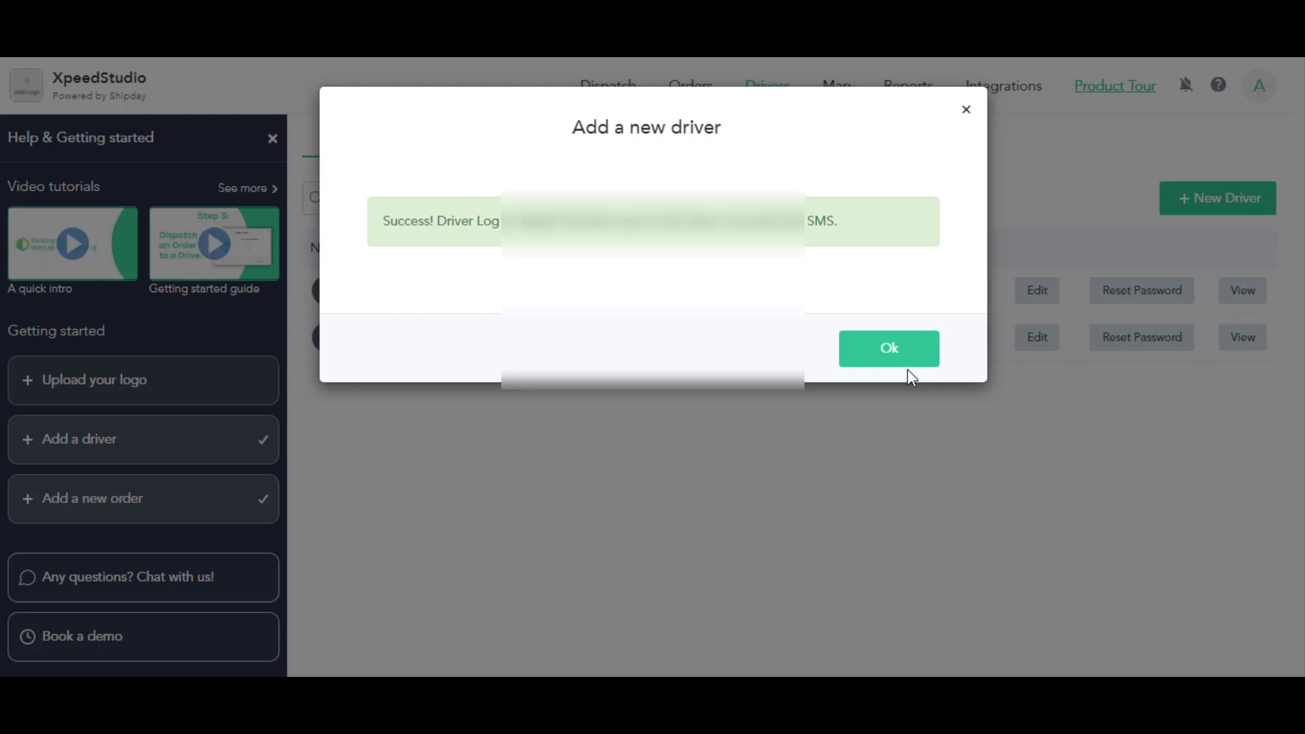
{"action": "left_click", "coordinate": [889, 348]}
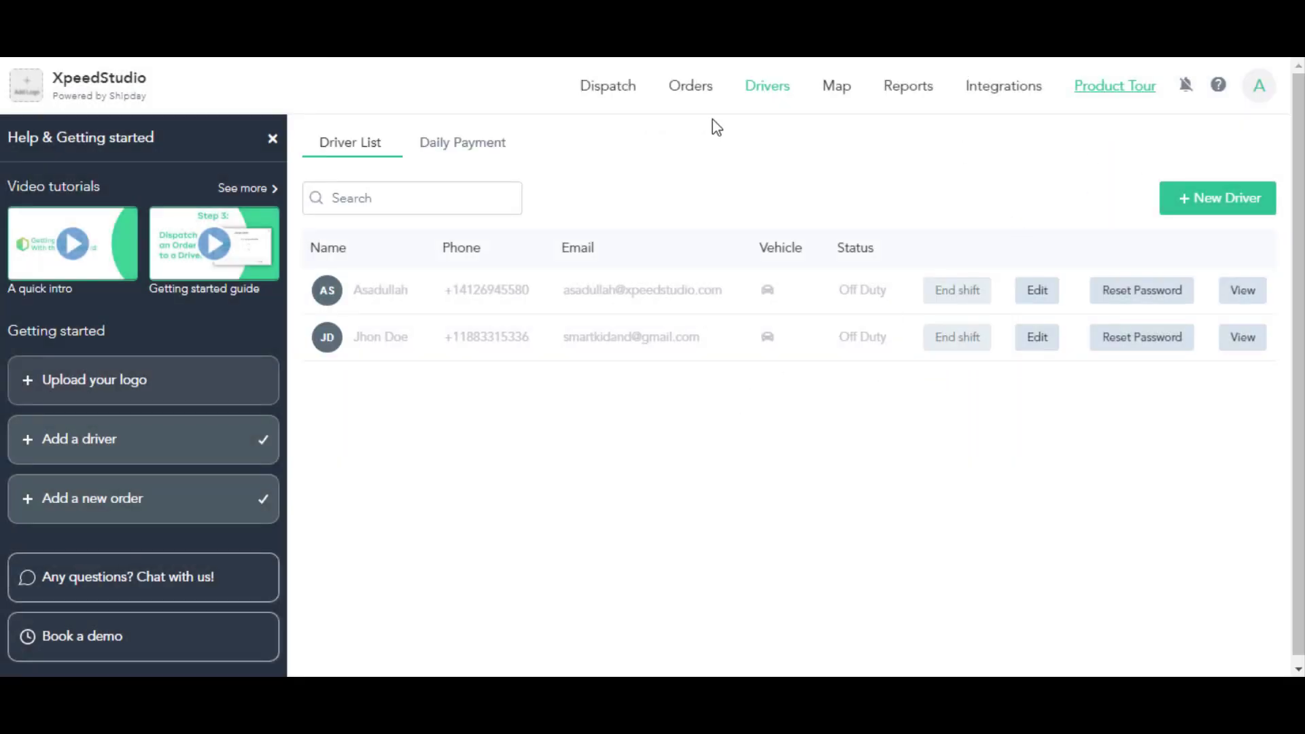
{"action": "mouse_move", "coordinate": [663, 95]}
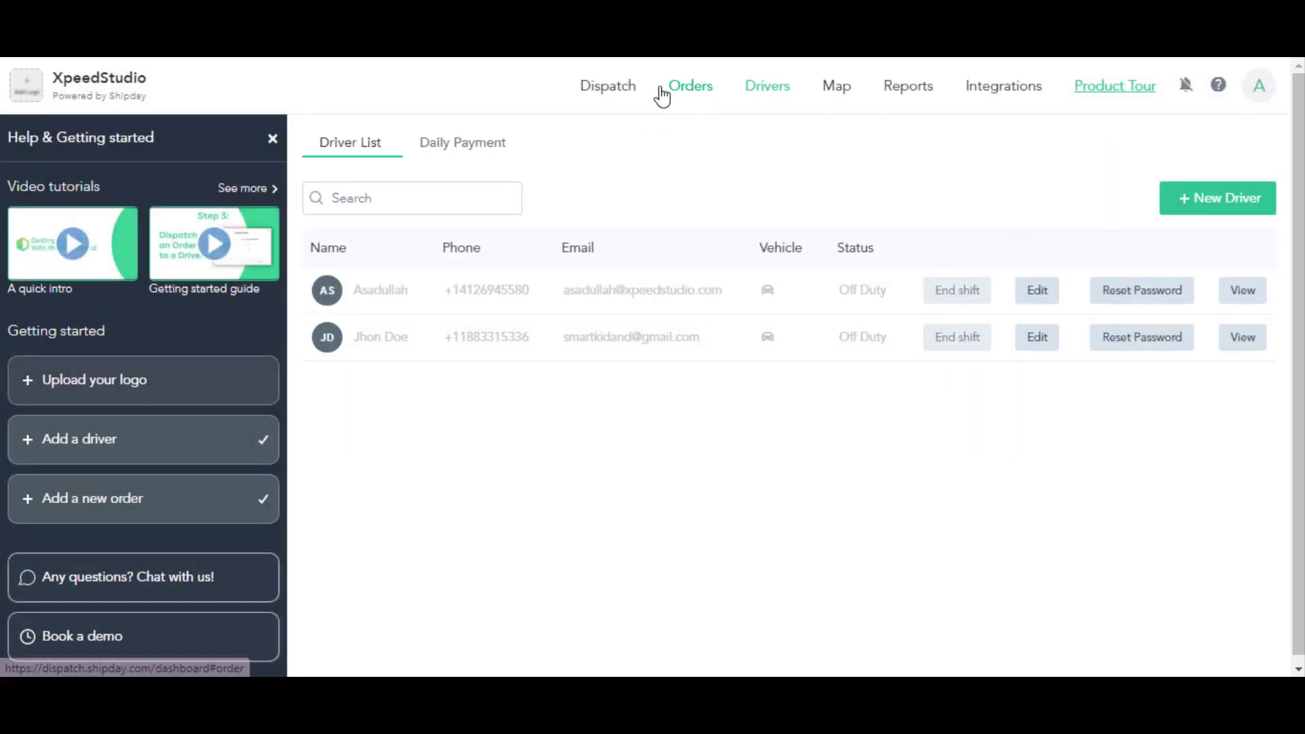
{"action": "left_click", "coordinate": [607, 86]}
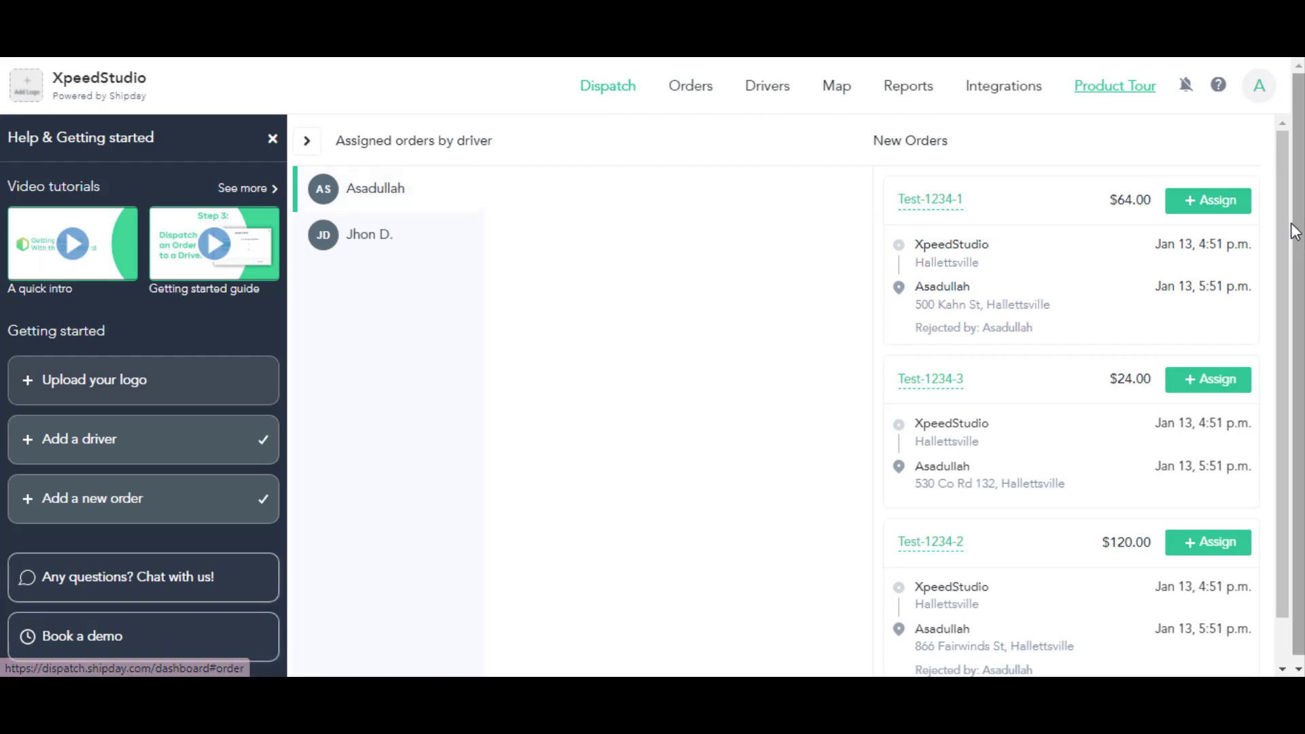
Step: Open the Assign Order dialog for Test-1234-1, listing Asadullah and Jhon D
{"action": "left_click", "coordinate": [1208, 199]}
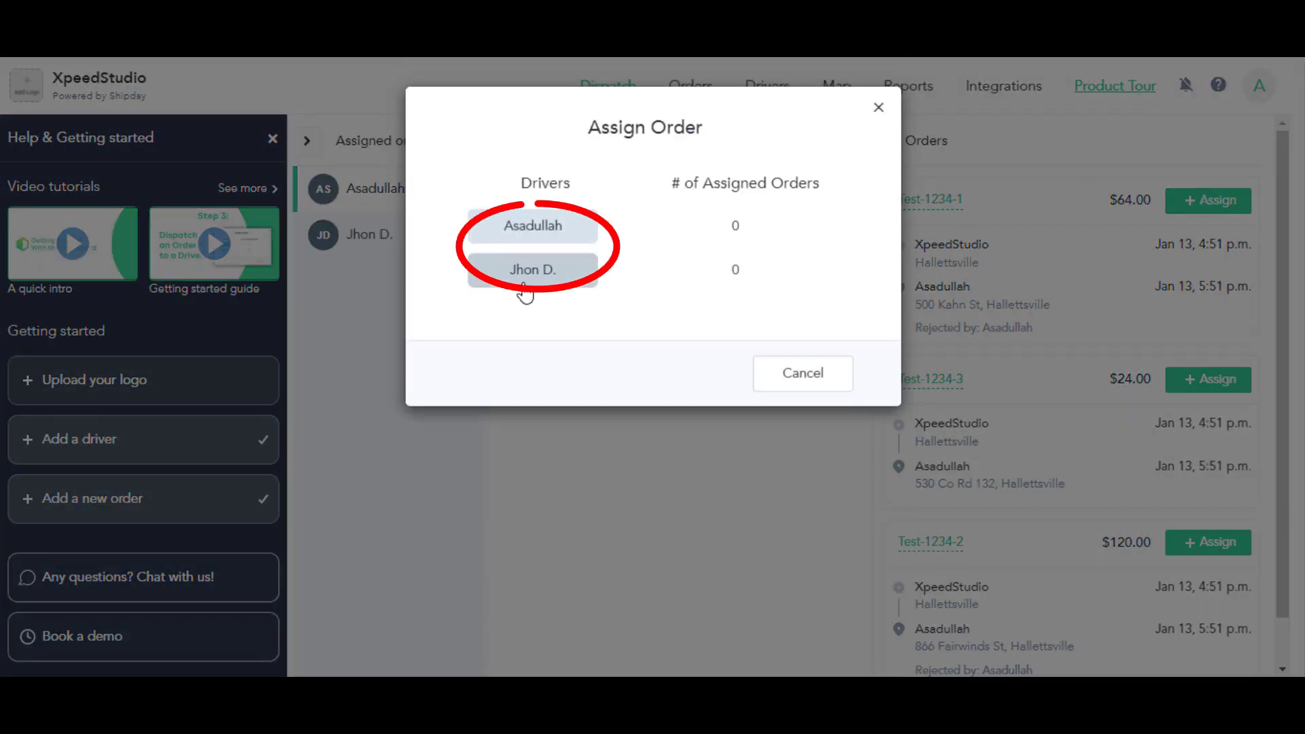
{"action": "mouse_move", "coordinate": [530, 278]}
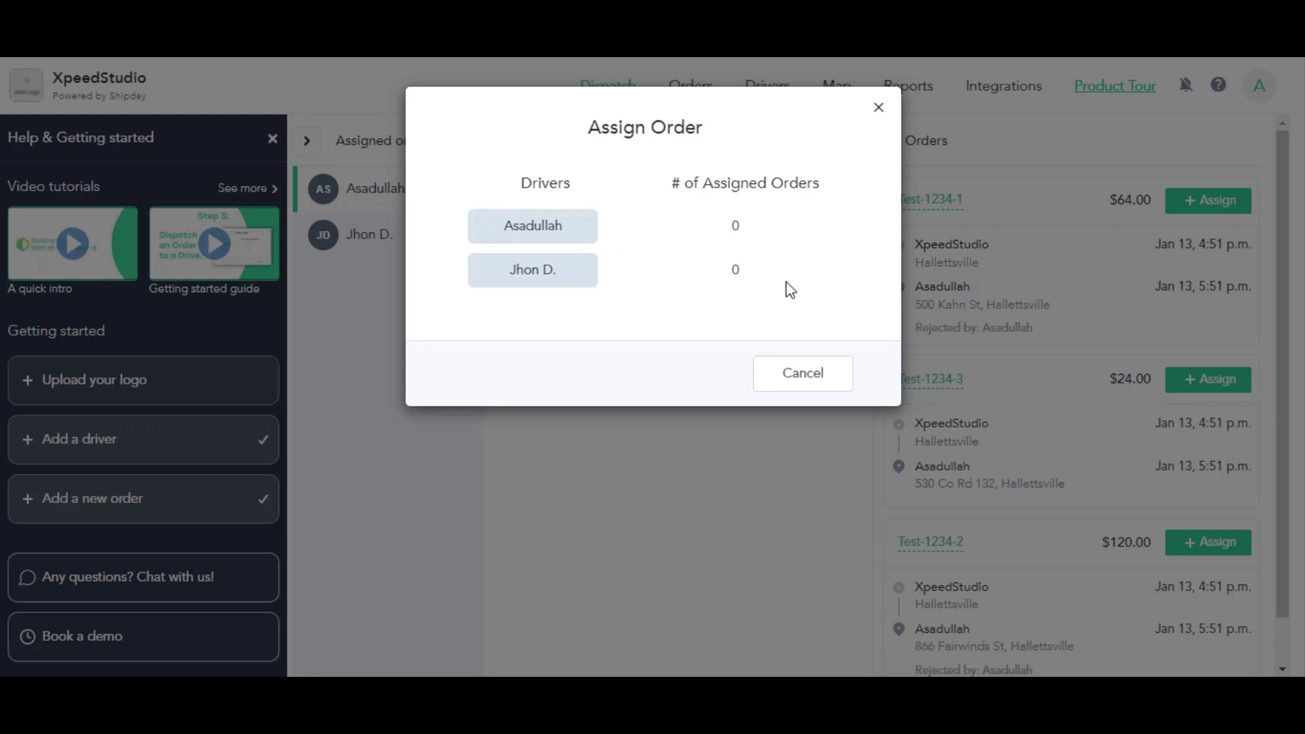
{"action": "mouse_move", "coordinate": [517, 277]}
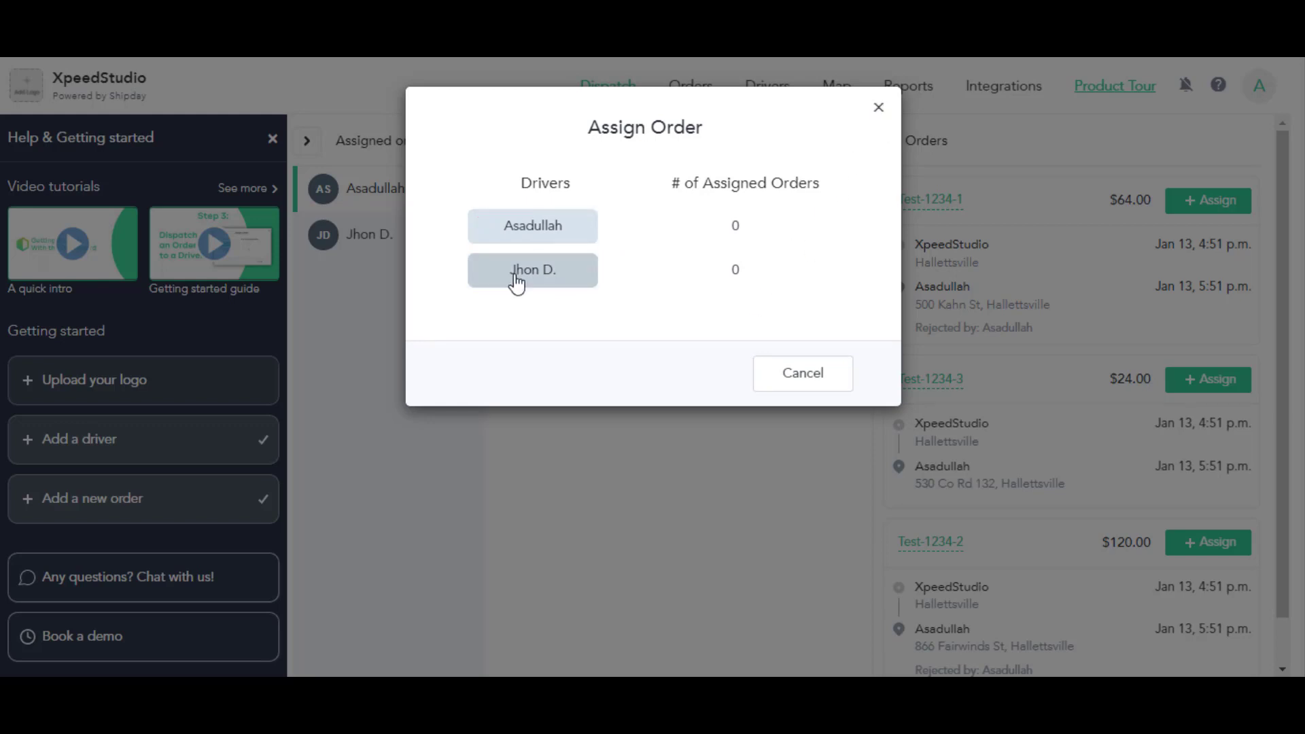